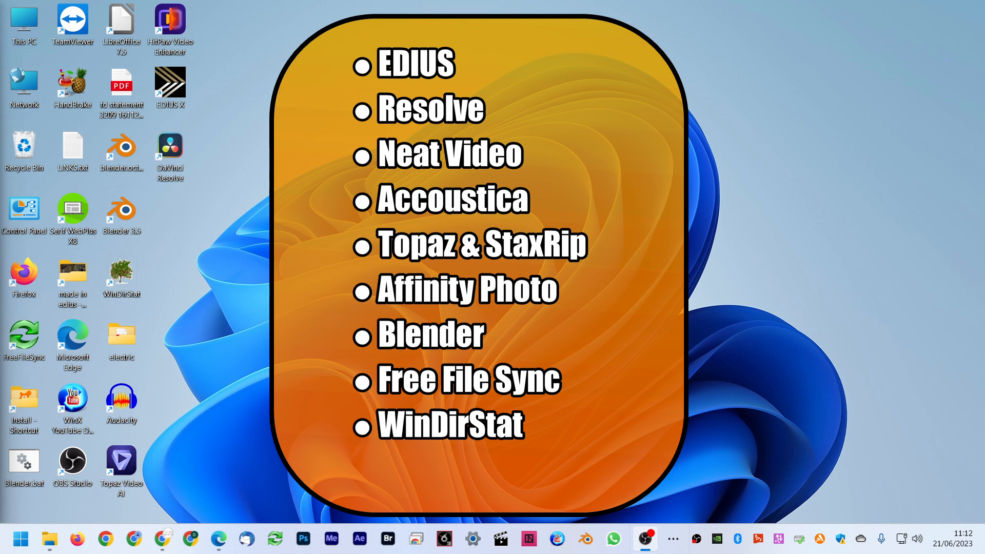
Place d070 800_10.mov on Video 2, overlapping the Video 1 clip in Resolve.
text(Google Docs)
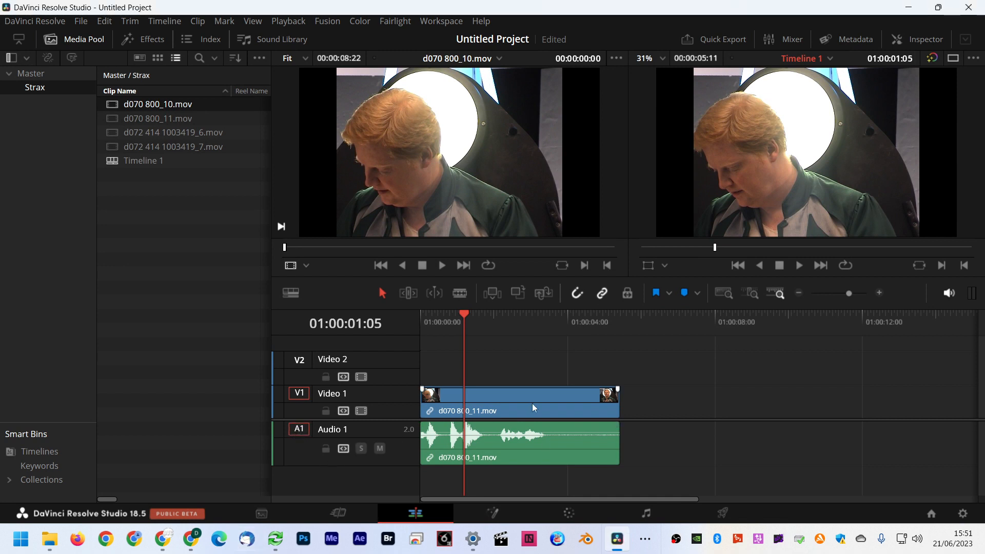
mouse_move(530, 409)
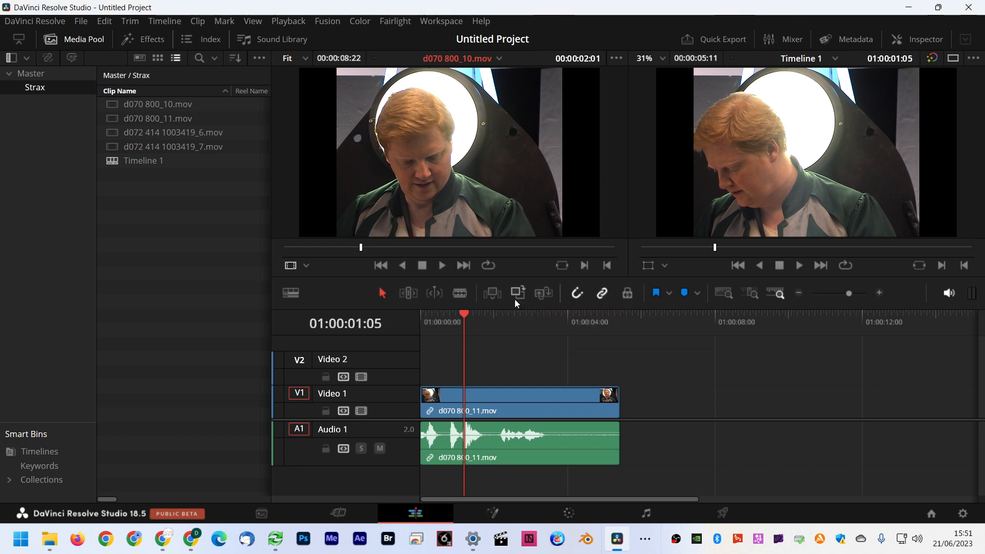
mouse_move(509, 487)
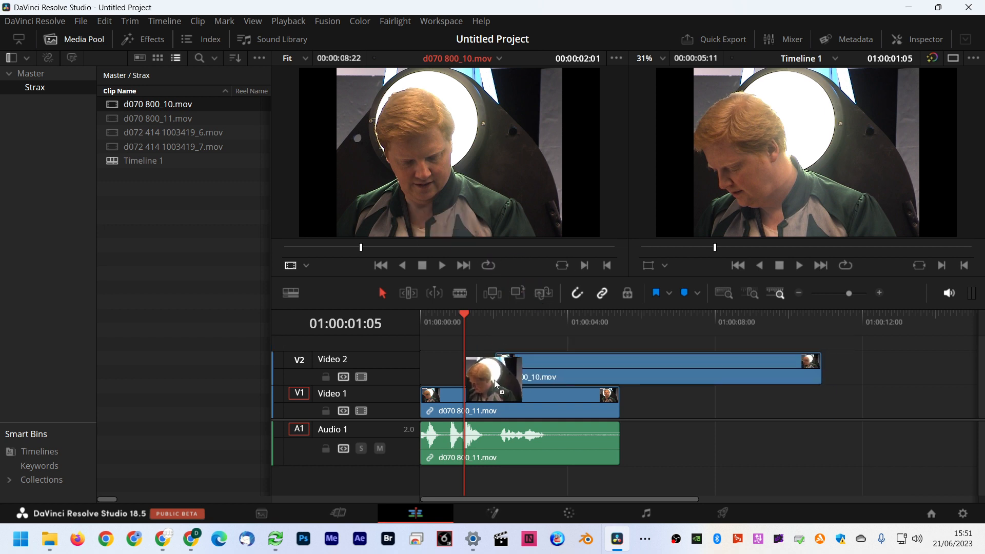
key(Delete)
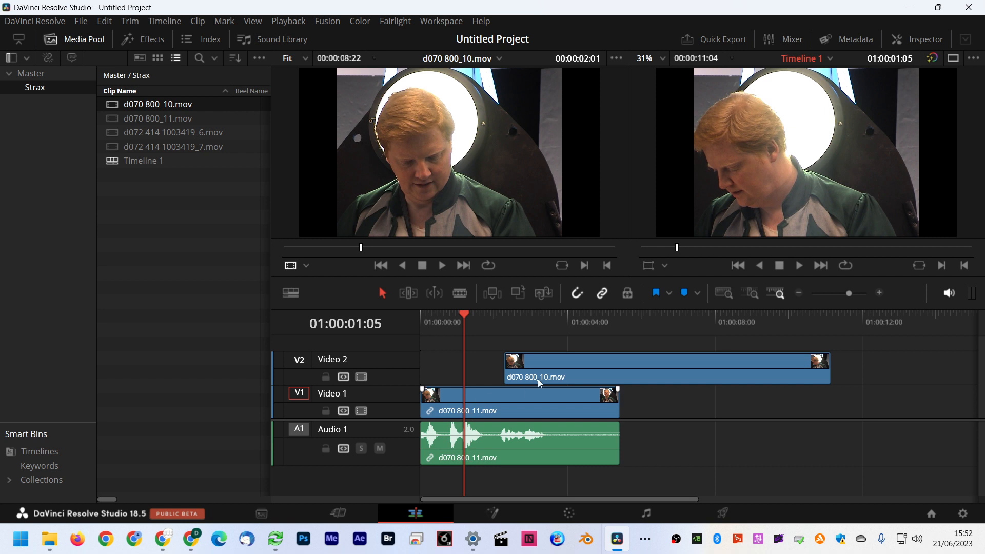
mouse_move(347, 433)
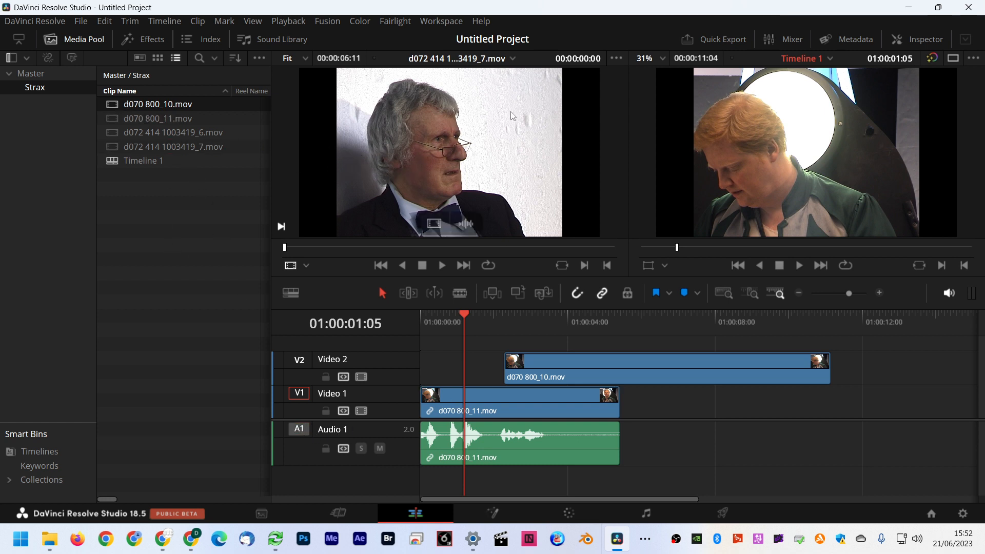
click(642, 538)
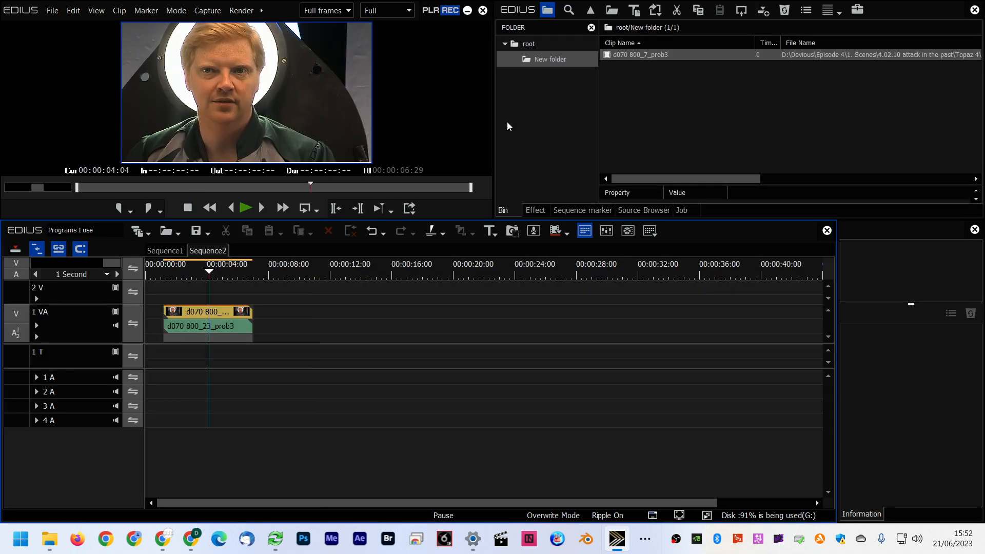
Drag d070 800_7_prob3 to 1 VA and d070 800_6_prob3 to 2 V.
drag(254, 324, 389, 324)
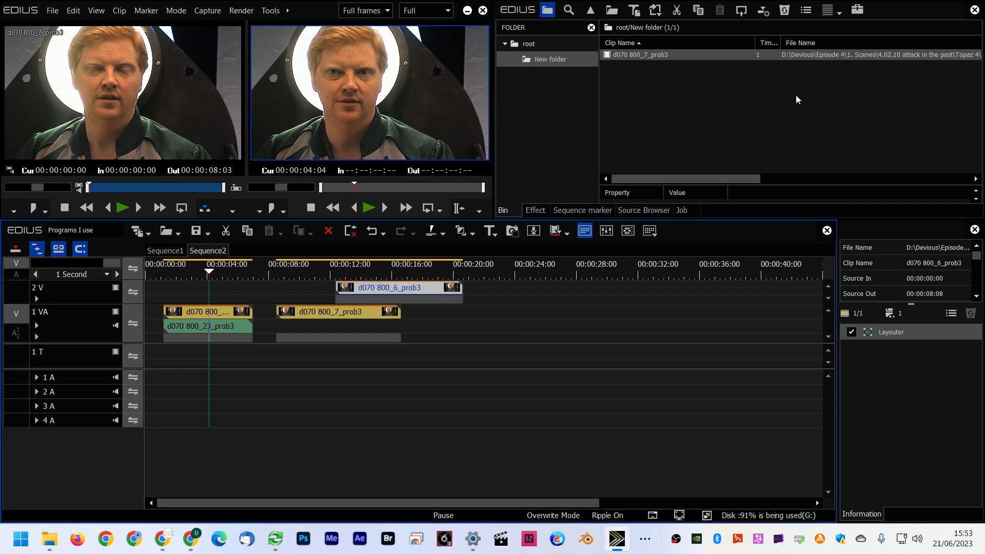
mouse_move(394, 310)
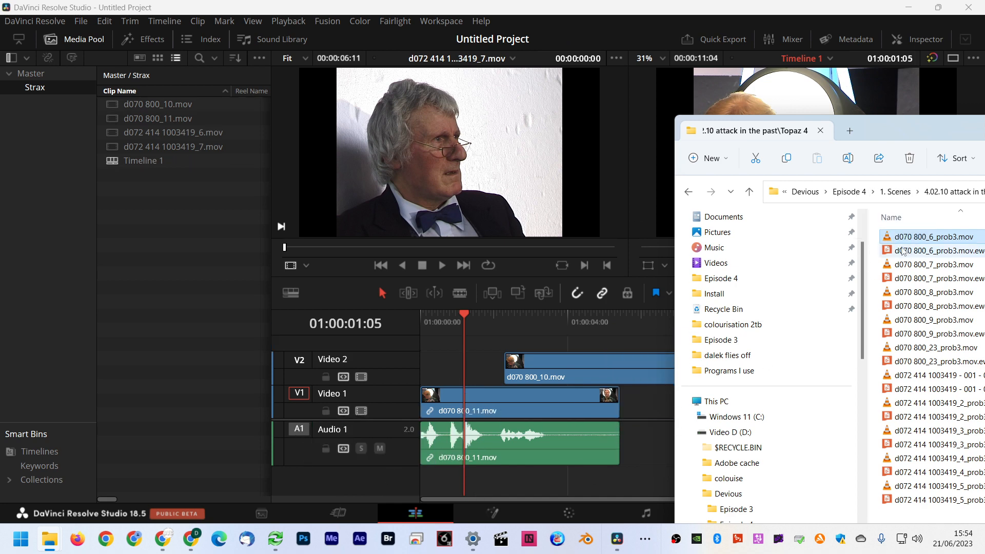
Select d070 800_6_prob3.mov in the Episode 4 Topaz 4 folder.
click(616, 539)
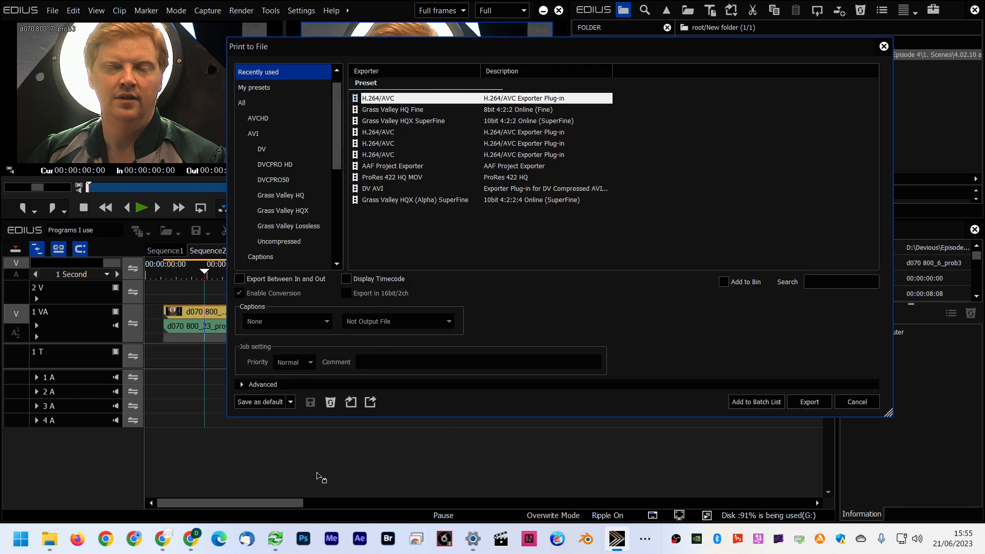
Save H.264/AVC as default exporter and view its High profile, CBR, AAC settings.
click(260, 401)
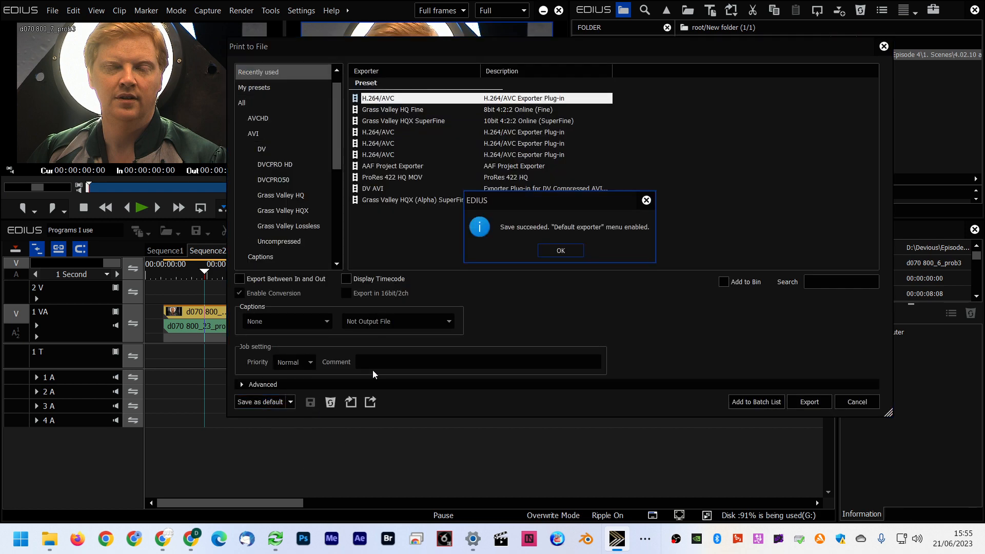
click(290, 401)
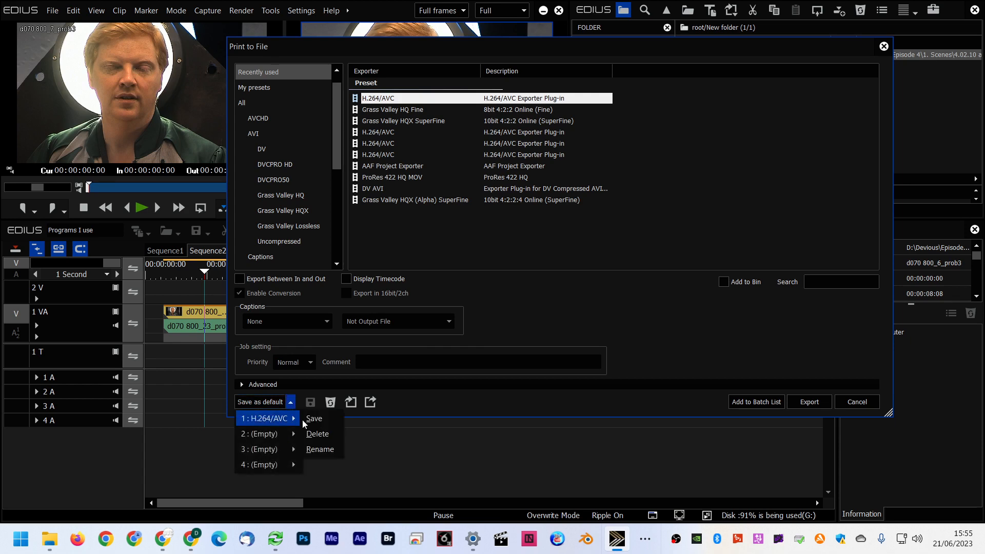
click(856, 401)
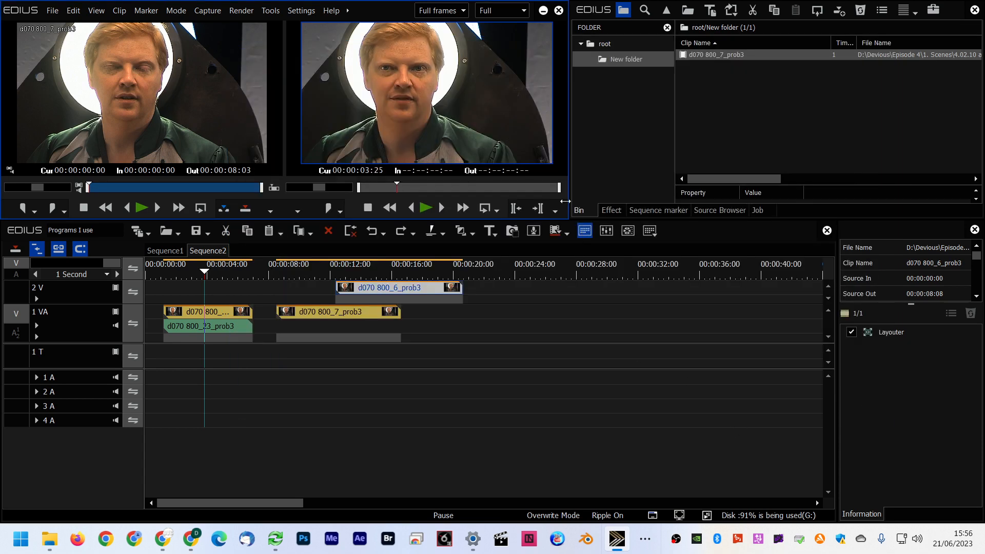
click(301, 11)
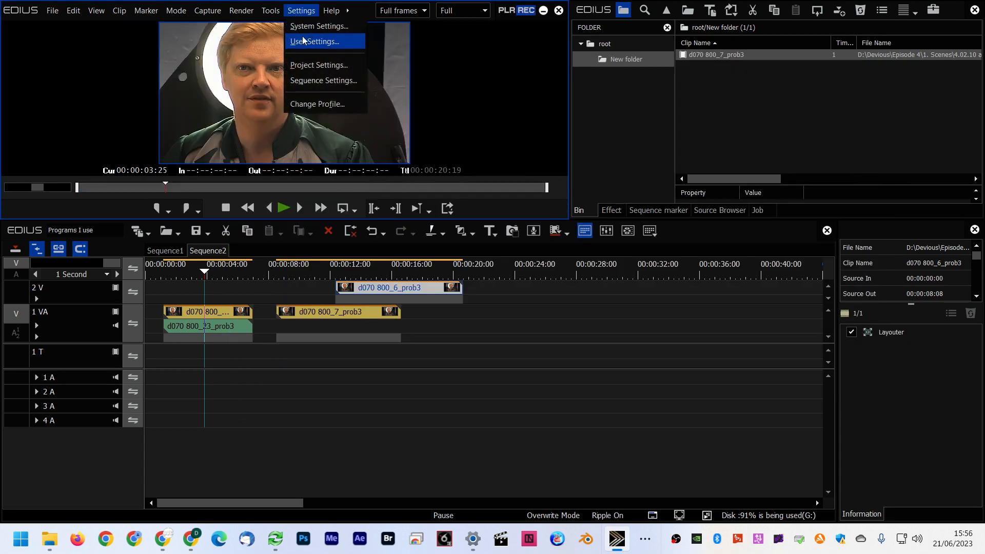
click(316, 42)
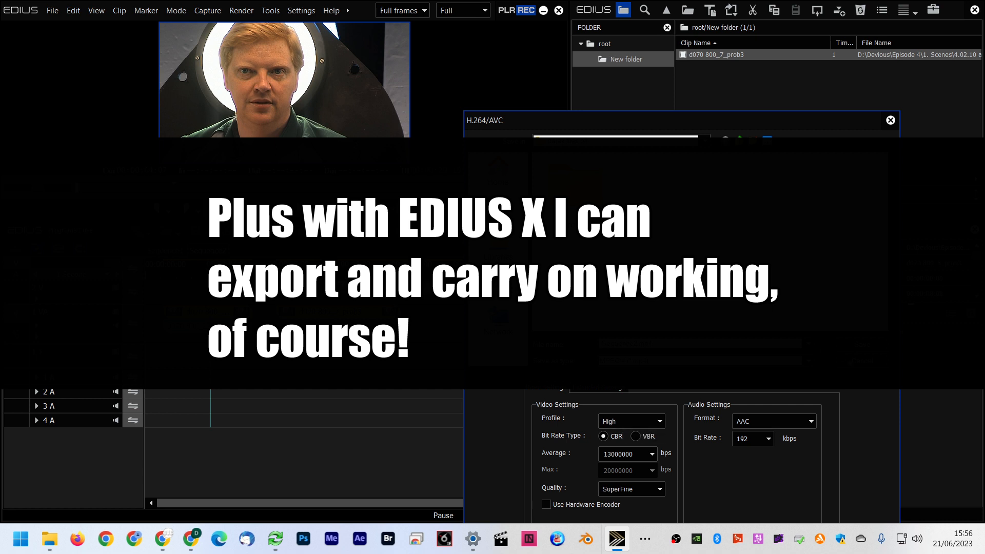
click(890, 120)
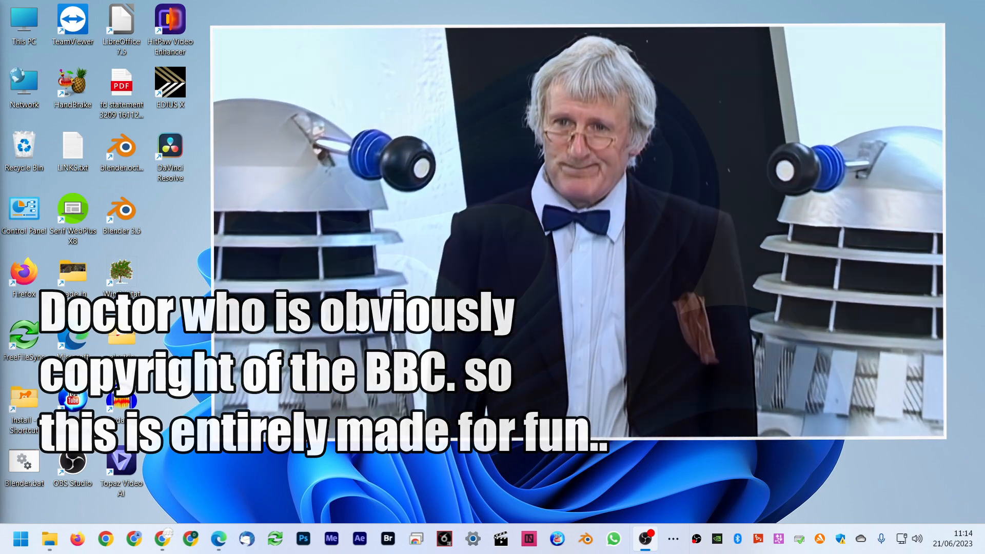
Zoom the Episode 4-giga-230 timeline in around the 4.04 POV1 clips.
click(616, 538)
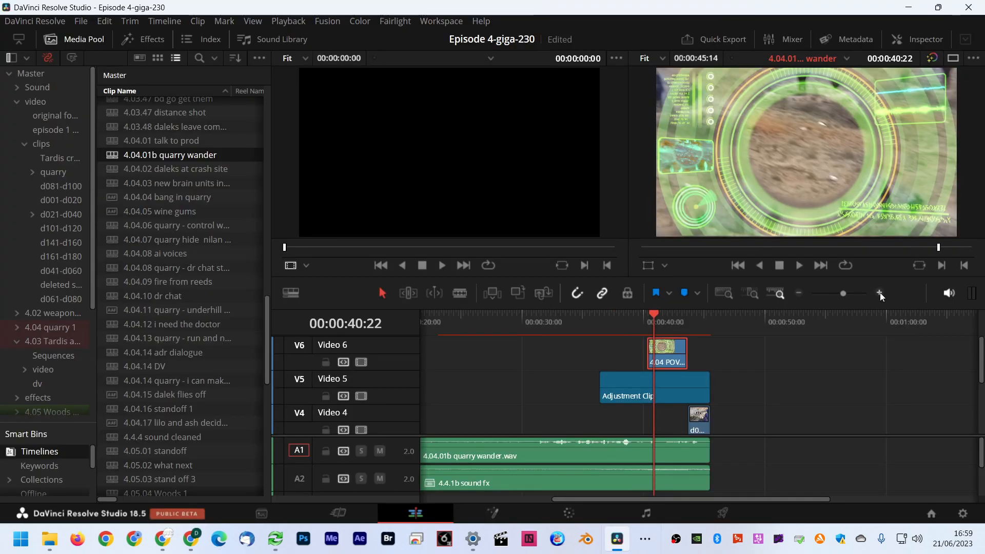
right_click(667, 353)
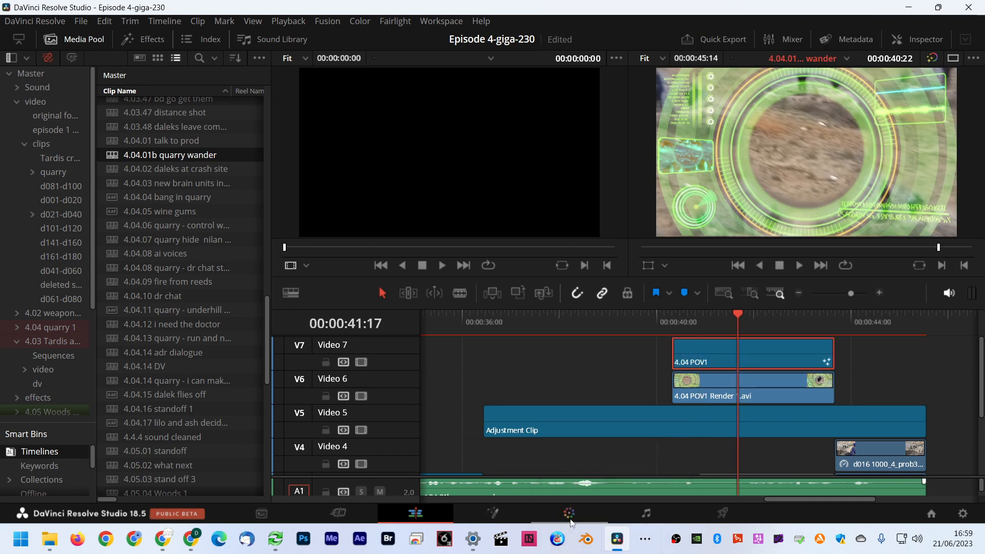
click(492, 513)
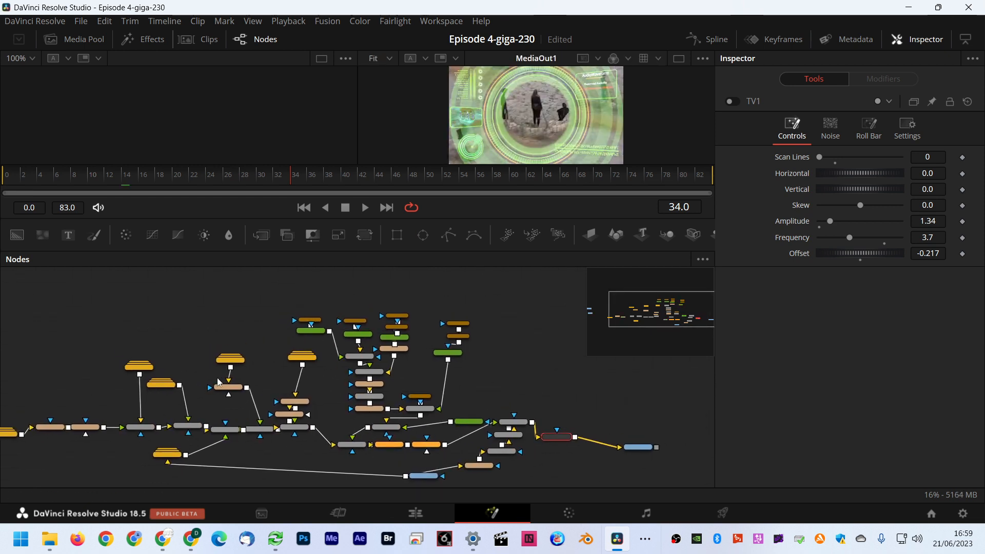
mouse_move(466, 188)
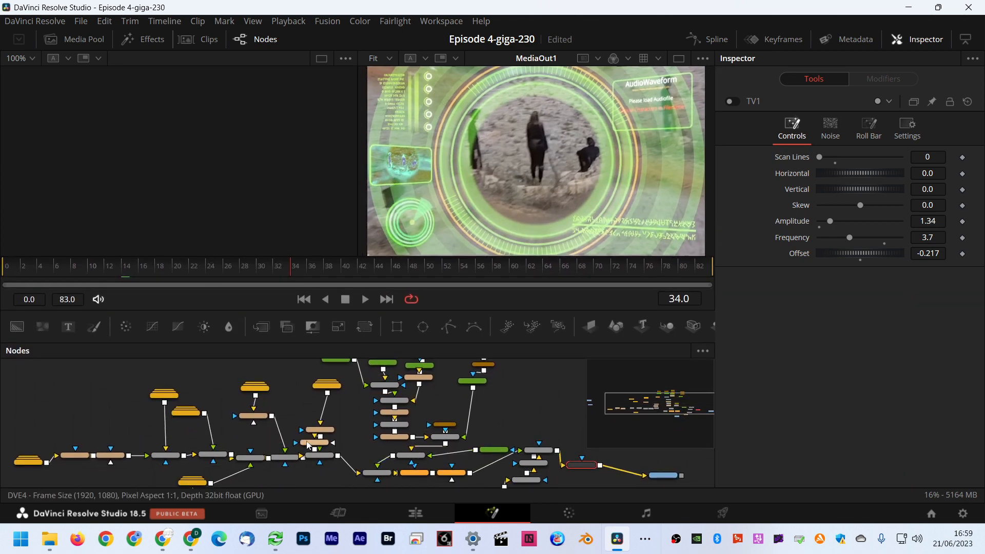
Inspect the Merge4 node settings and move to another frame in Fusion.
click(546, 449)
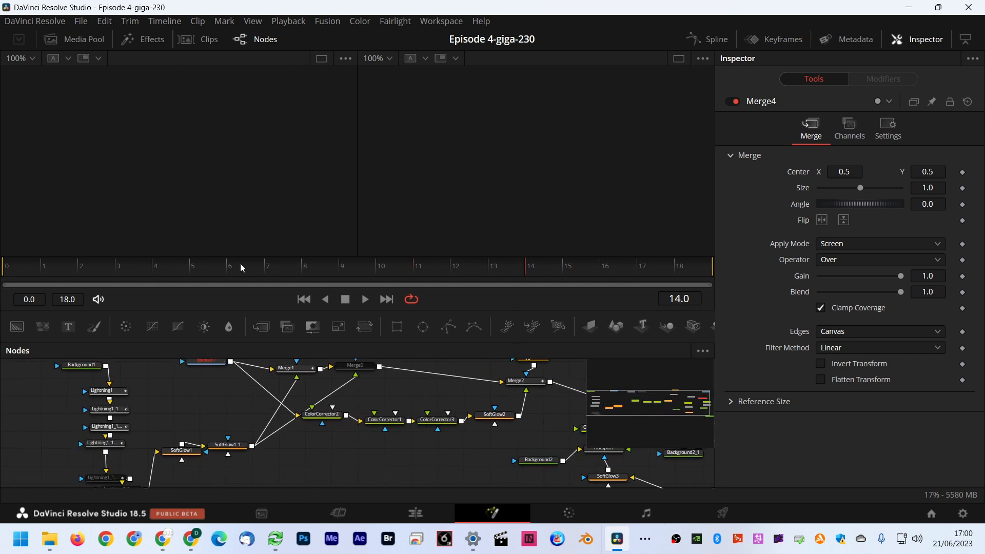
click(251, 392)
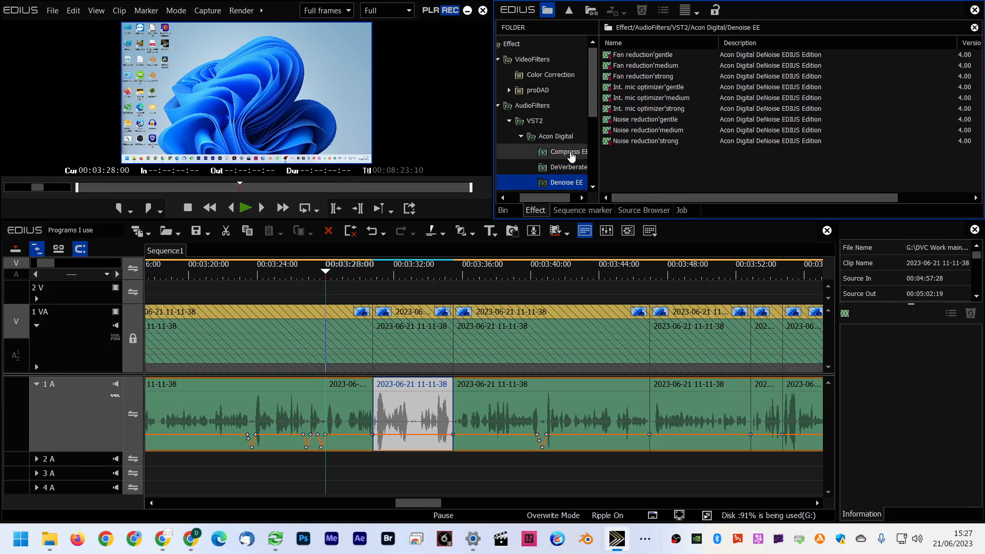
Apply Acon Digital Extract Dialogue from AudioFilters > VST2 to the 1 A clip.
click(556, 136)
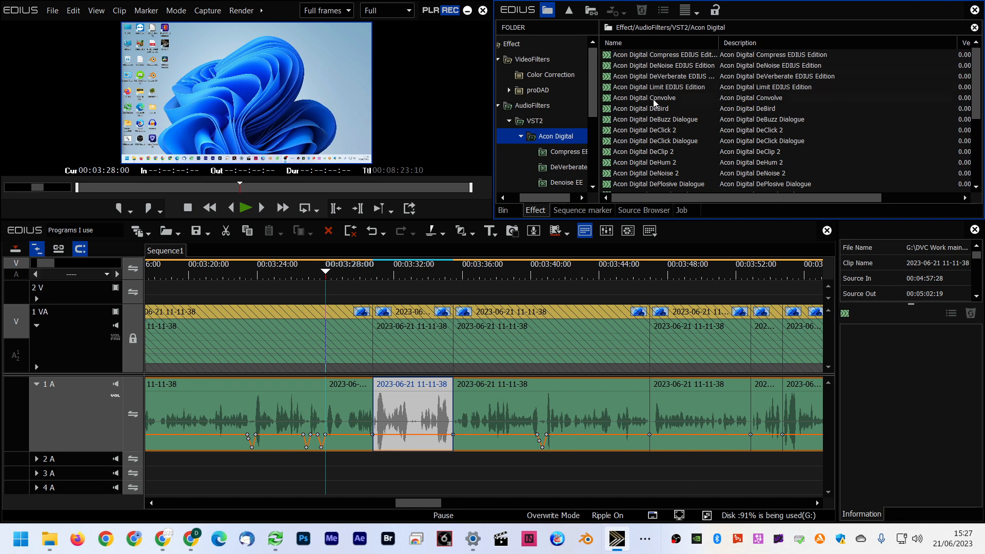
scroll(down, 3)
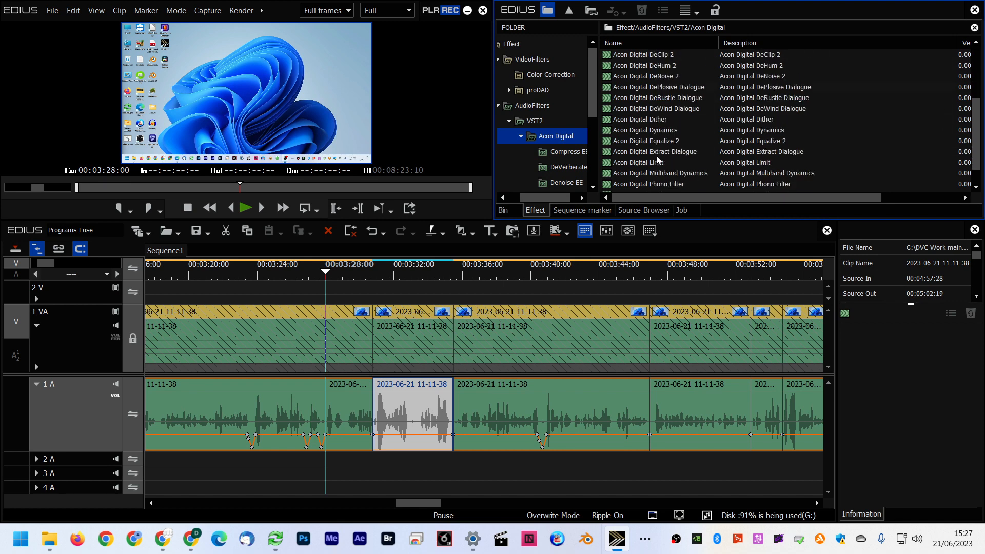
scroll(down, 3)
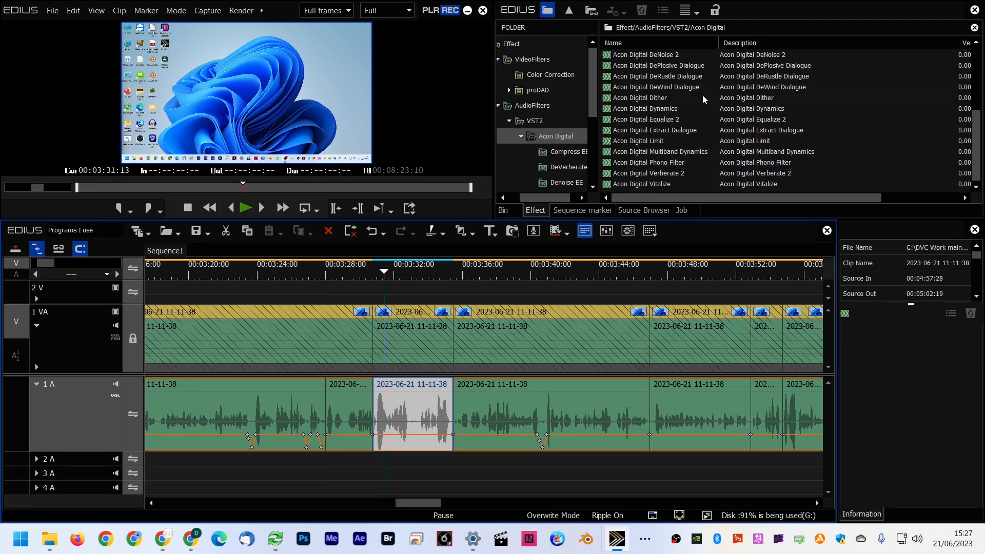
click(657, 129)
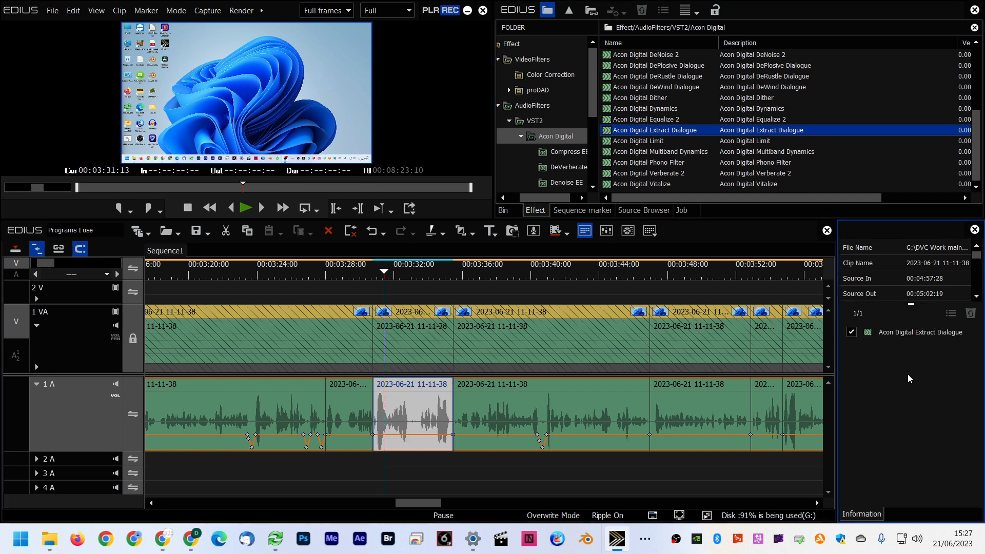
Lower Extract Dialogue sensitivity to ~27% and try the Gentle and Strong presets.
double_click(920, 332)
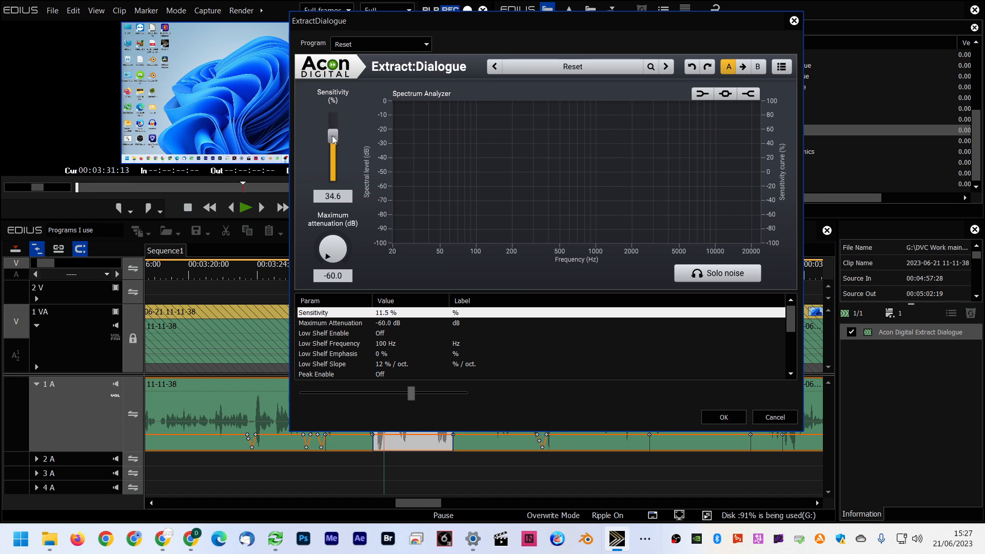
drag(333, 136, 333, 138)
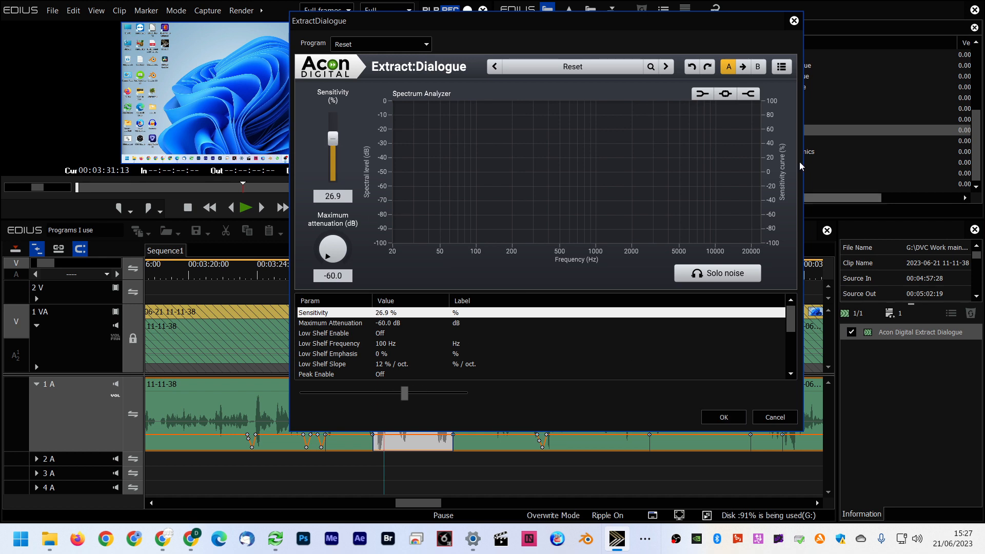
click(665, 67)
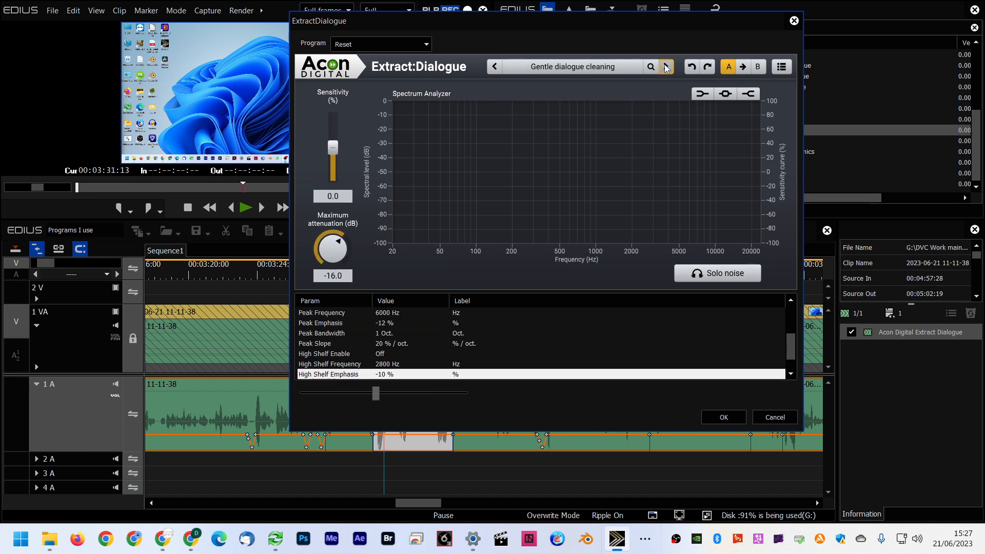
click(664, 67)
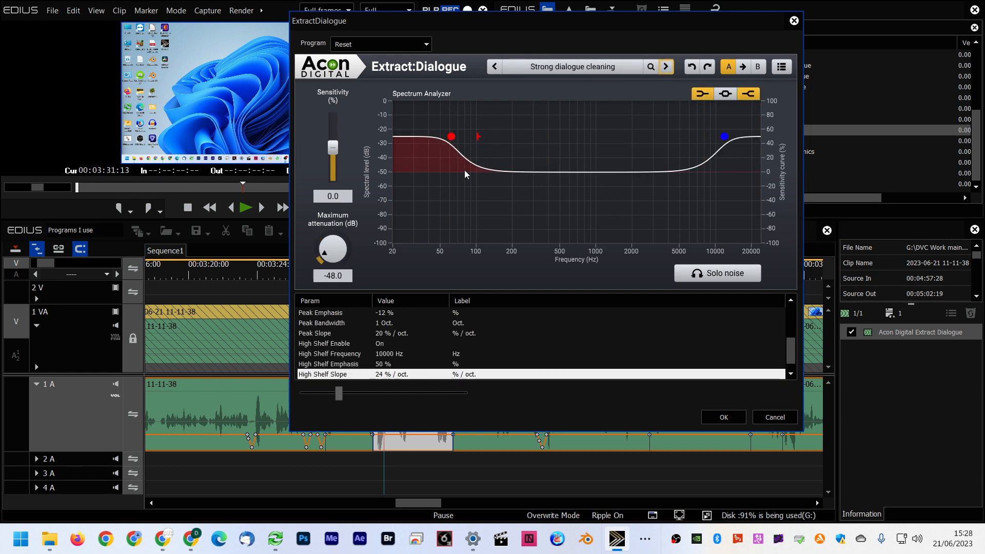
click(495, 66)
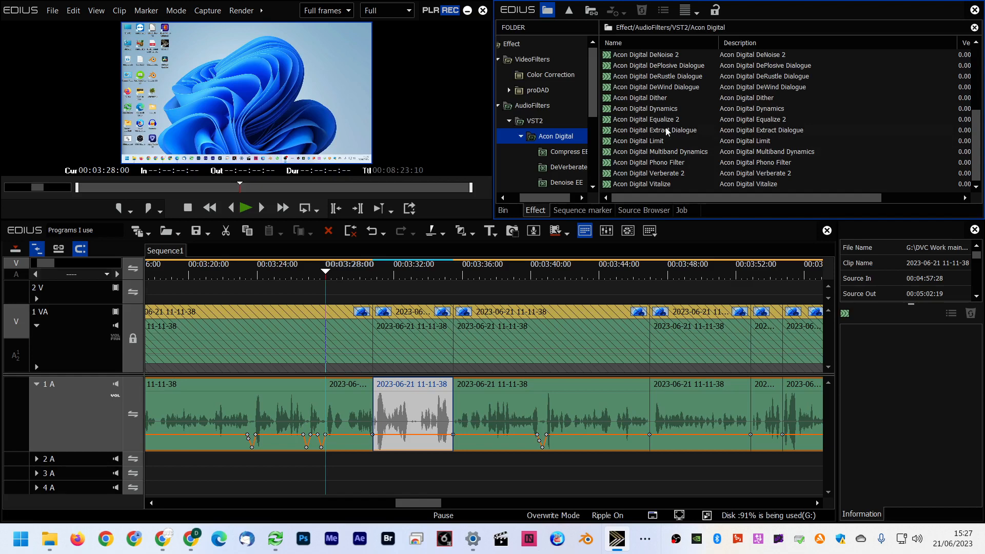
double_click(657, 130)
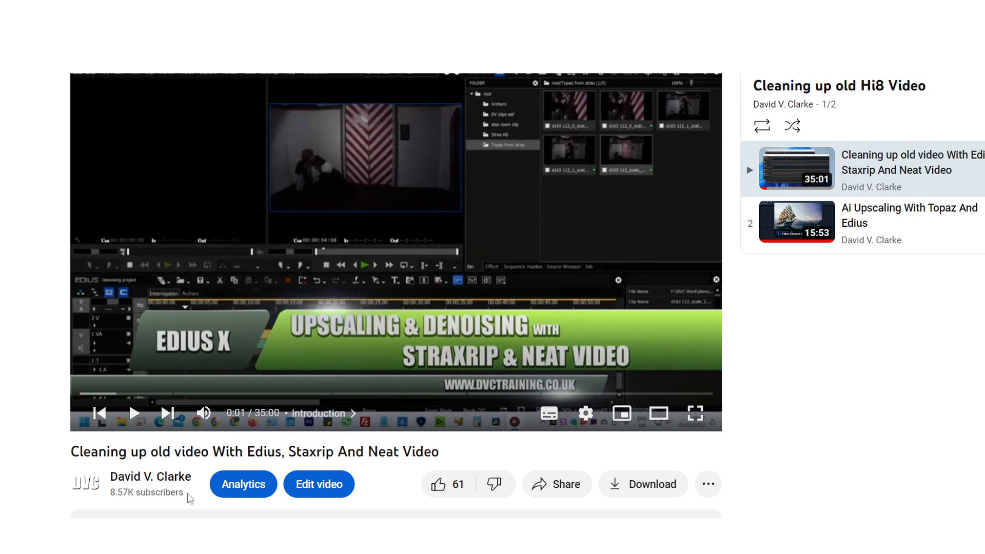
Play the Ai Upscaling With Topaz And Edius video, then return to EDIUS.
click(134, 413)
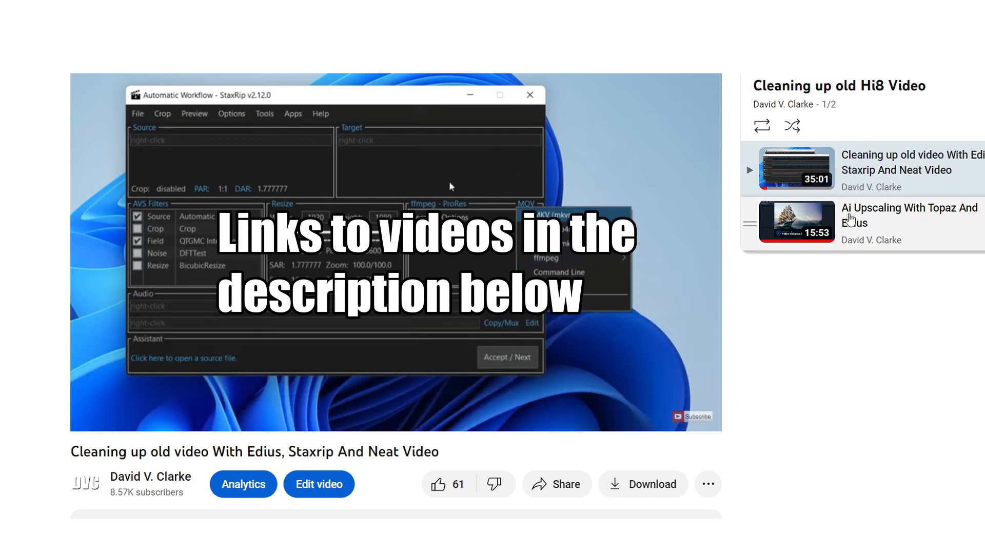
click(797, 223)
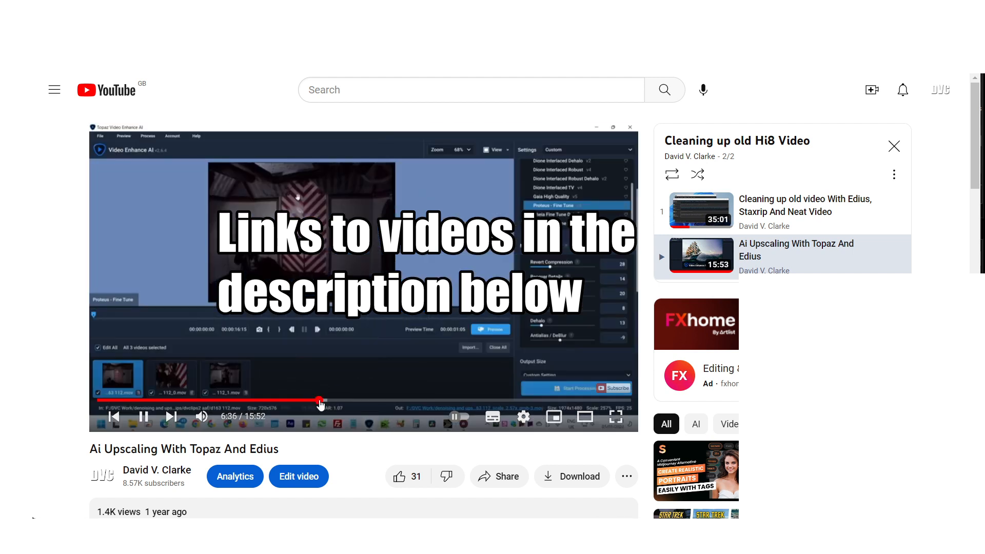
mouse_move(360, 400)
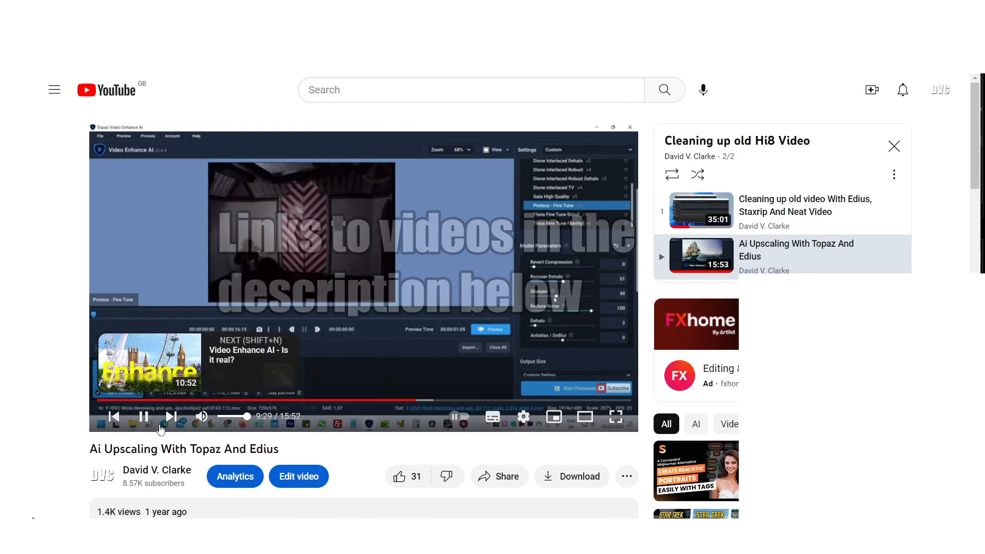
click(615, 539)
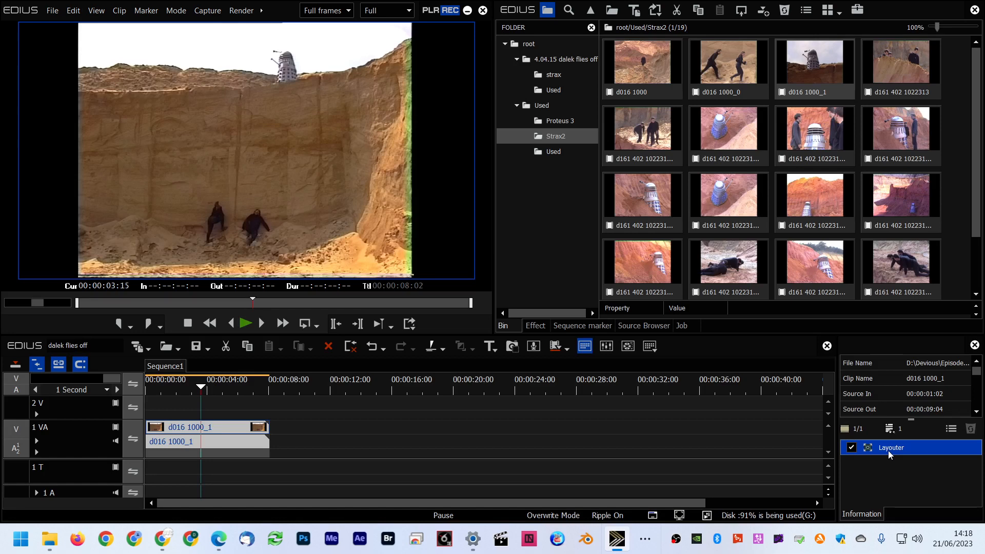
Export the cliff frame as cliff.tif and open it in Affinity Photo.
double_click(890, 447)
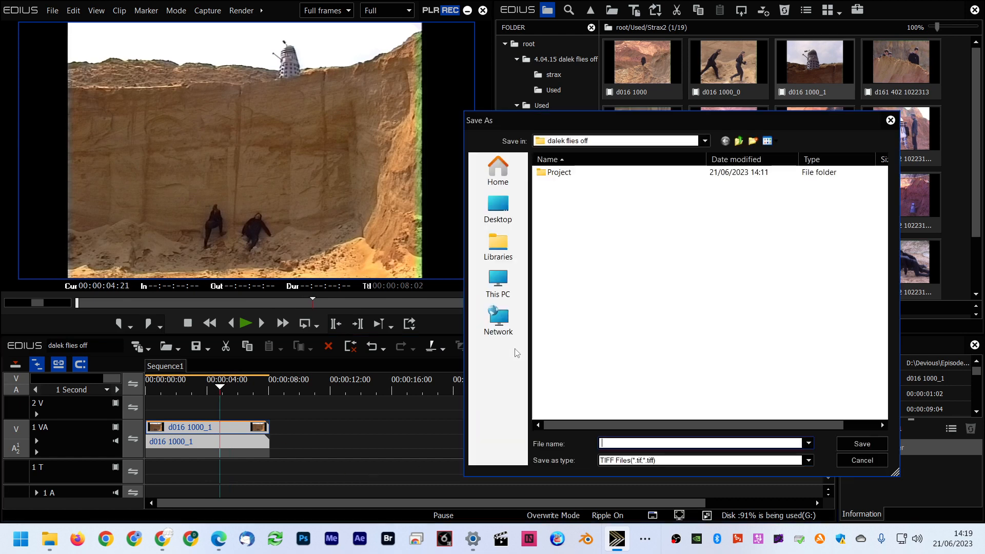
click(861, 442)
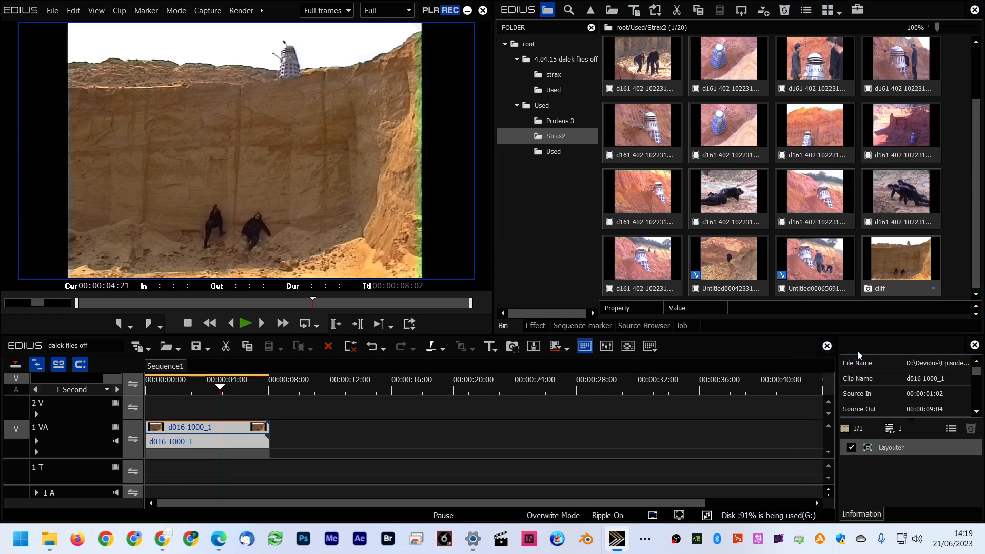
right_click(449, 217)
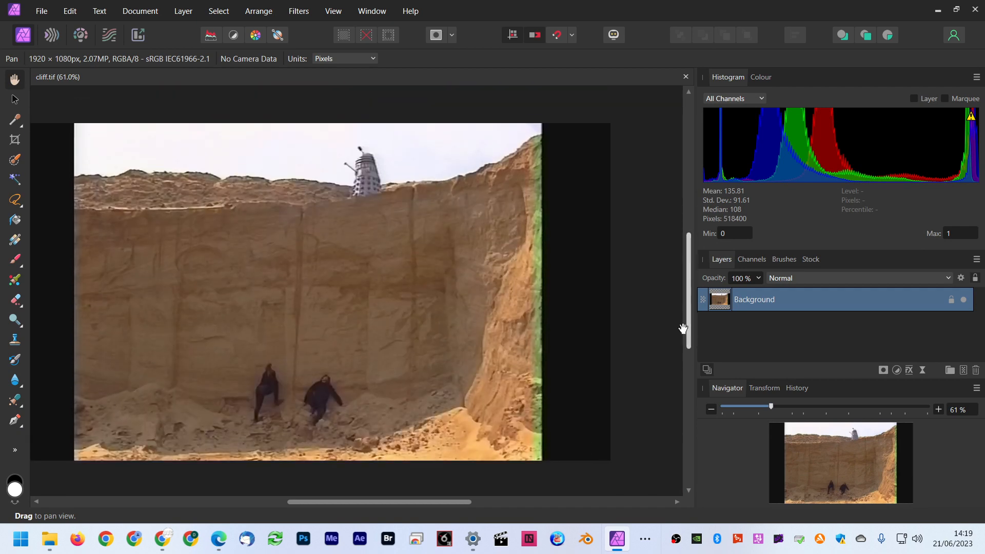
Clone cliff texture over the black right-hand strip and save the image as 'cliff filled'.
click(14, 199)
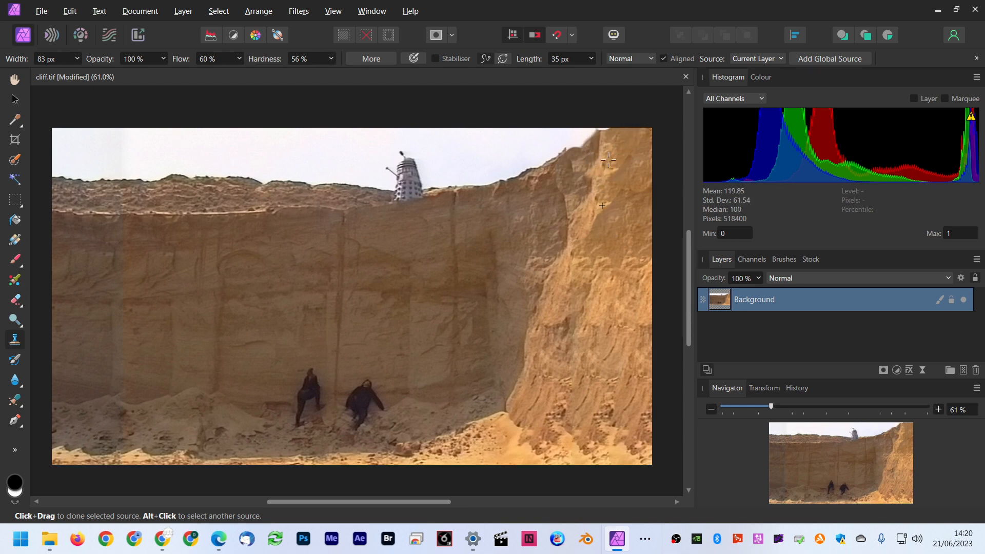
click(615, 539)
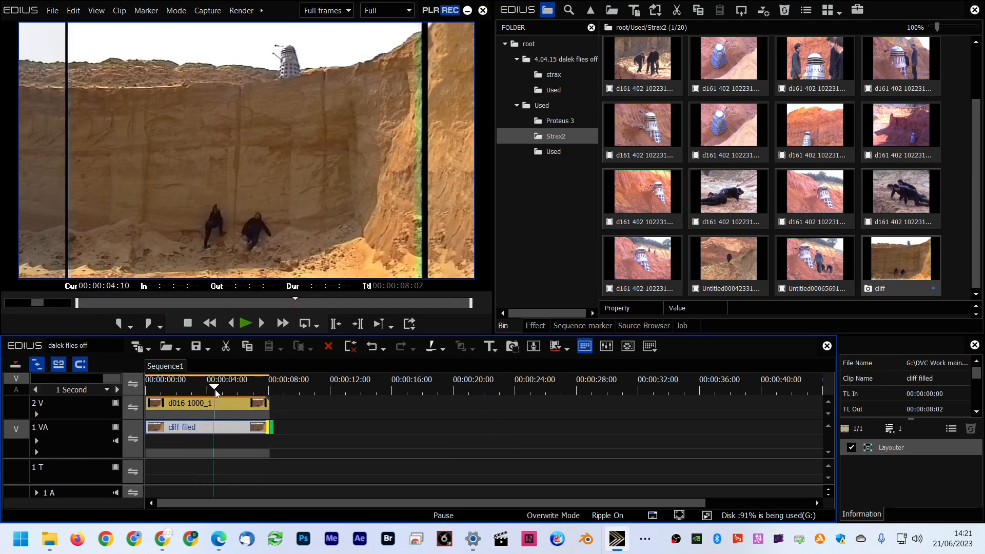
Play the dalek clip over 'cliff filled' on track 1 VA, then move to Photoshop.
click(535, 326)
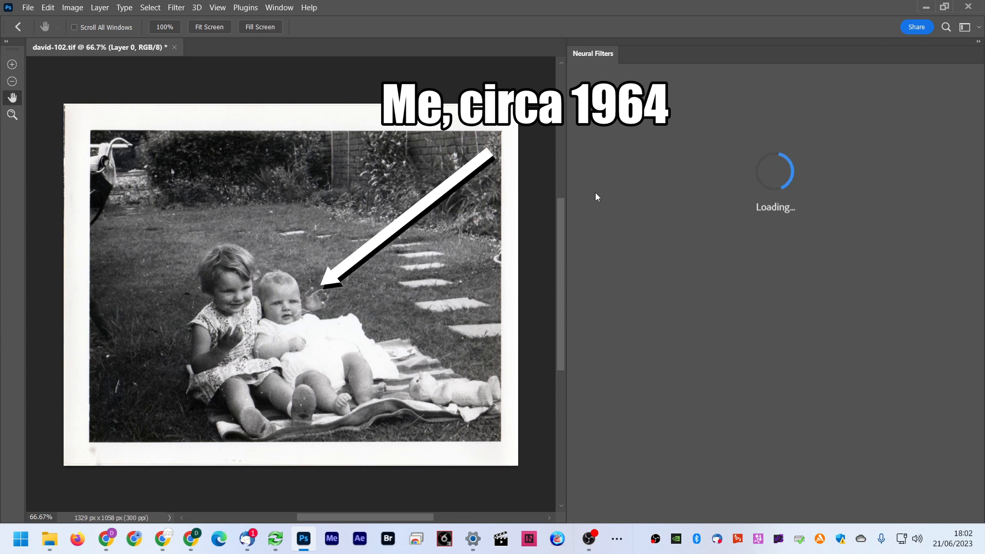
Enable the Colorize neural filter with Auto color image checked on the garden photo.
click(624, 316)
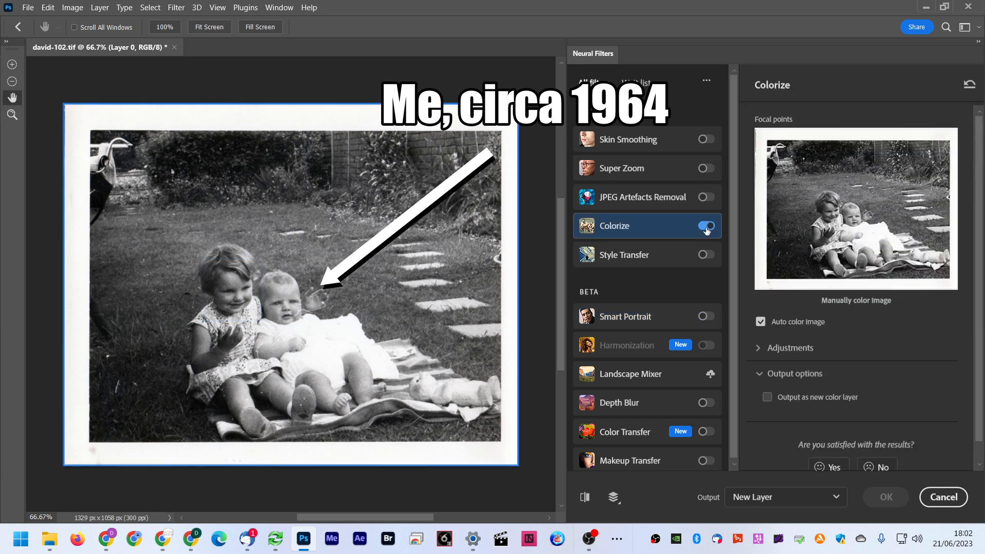
click(705, 226)
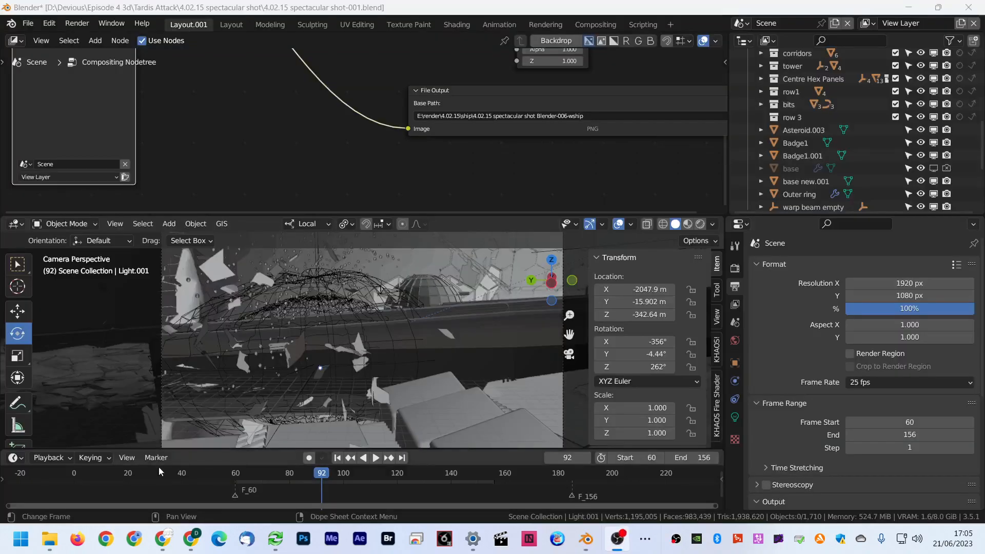
Jump to frame 177 and preview the planet and warp effect in Rendered shading.
click(375, 458)
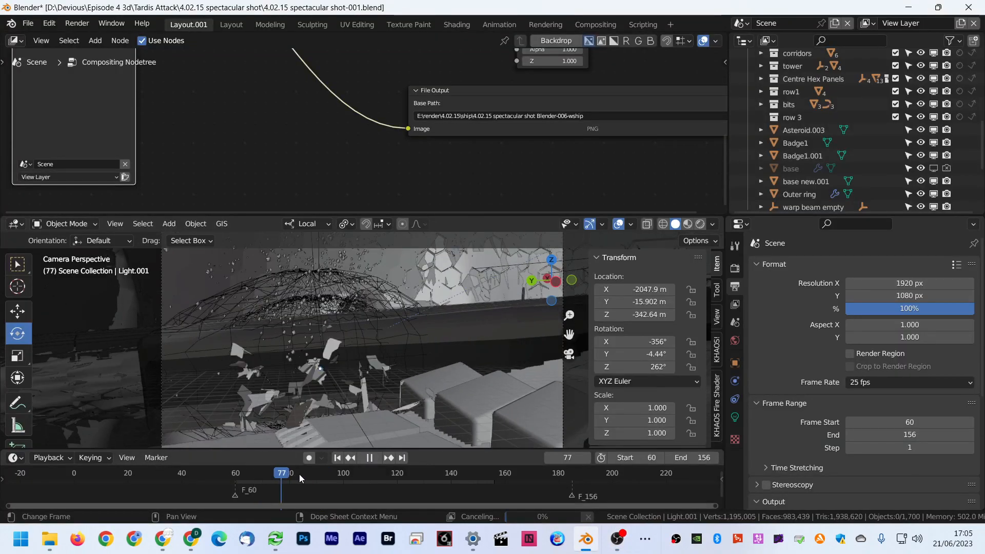
click(461, 473)
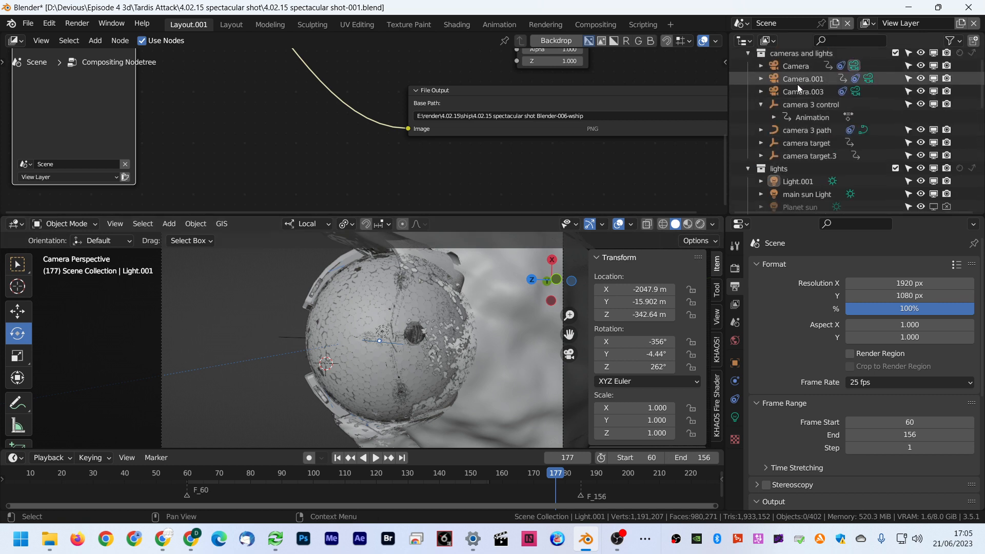
scroll(down, 3)
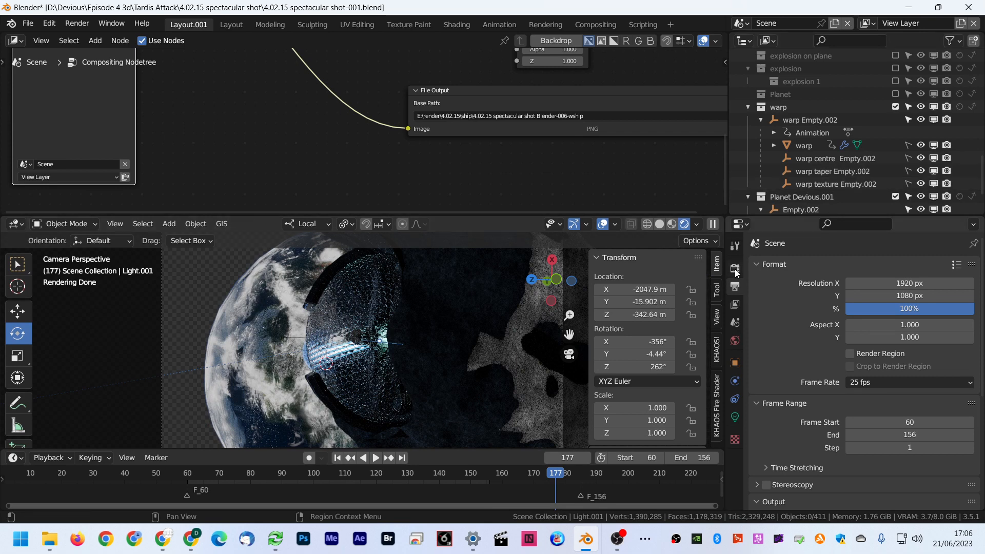
click(734, 271)
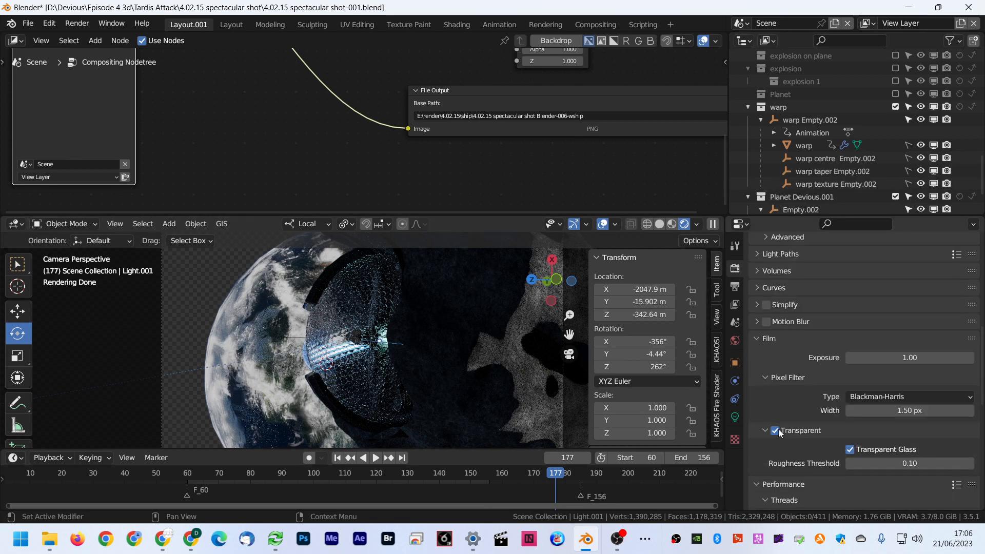
Uncheck Film > Transparent so the starfield renders behind the planet.
click(776, 430)
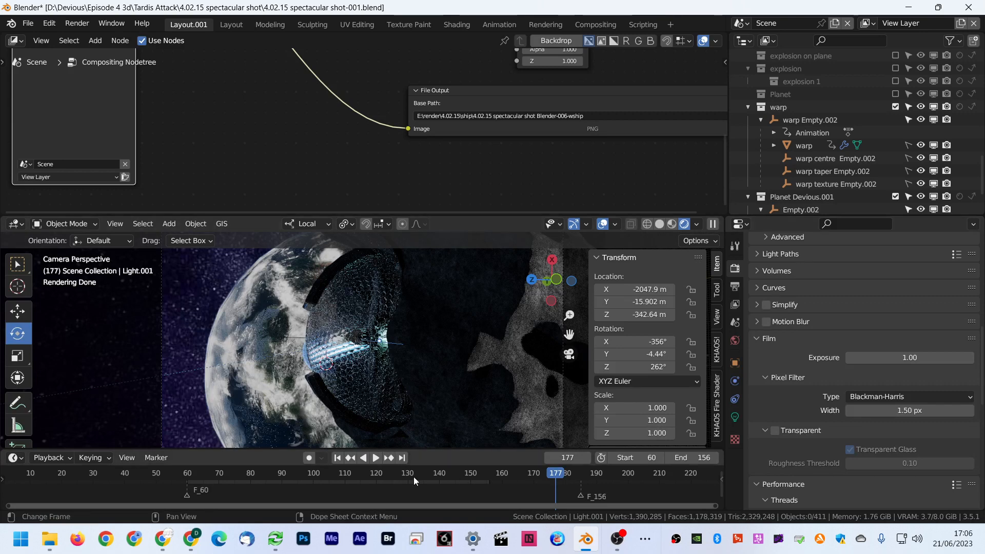
click(395, 473)
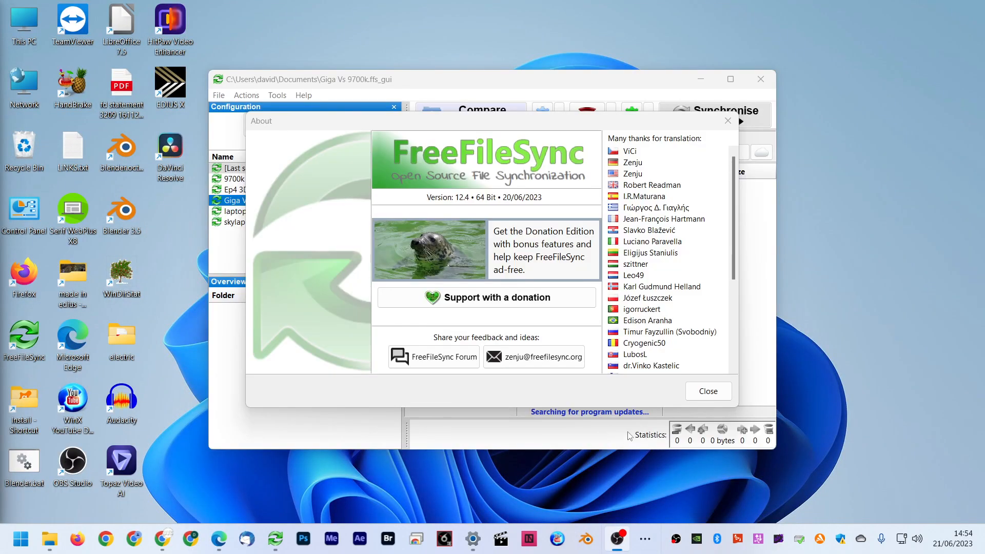
mouse_move(339, 111)
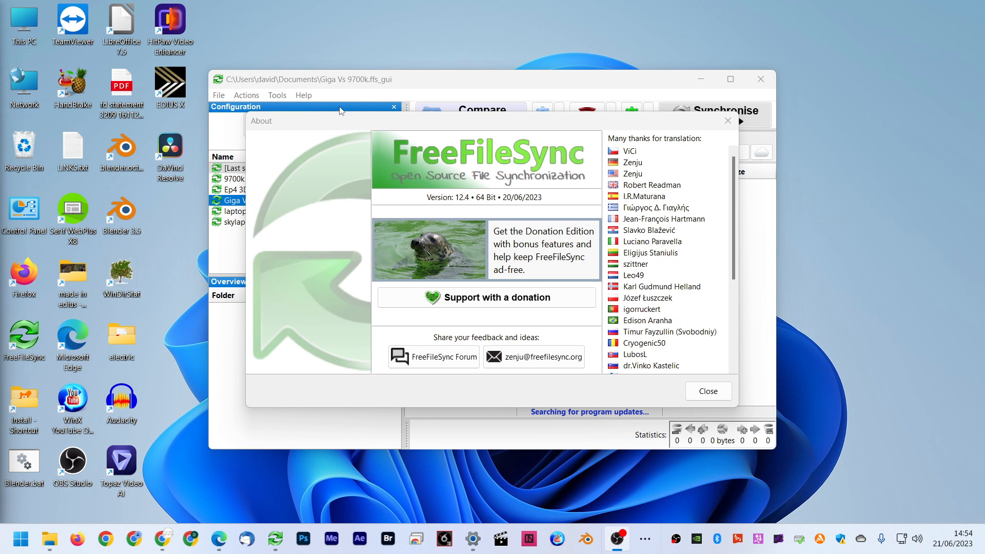
mouse_move(708, 391)
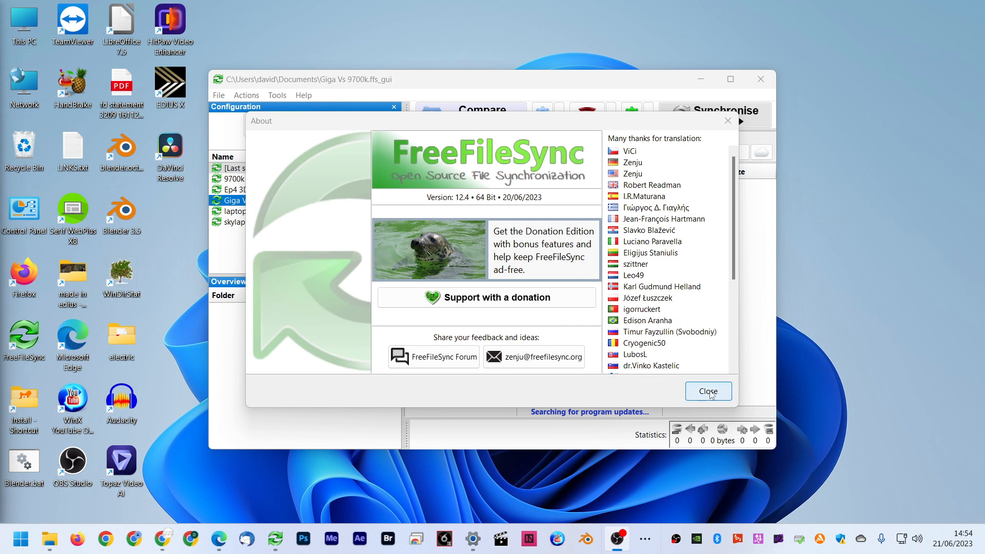
mouse_move(683, 375)
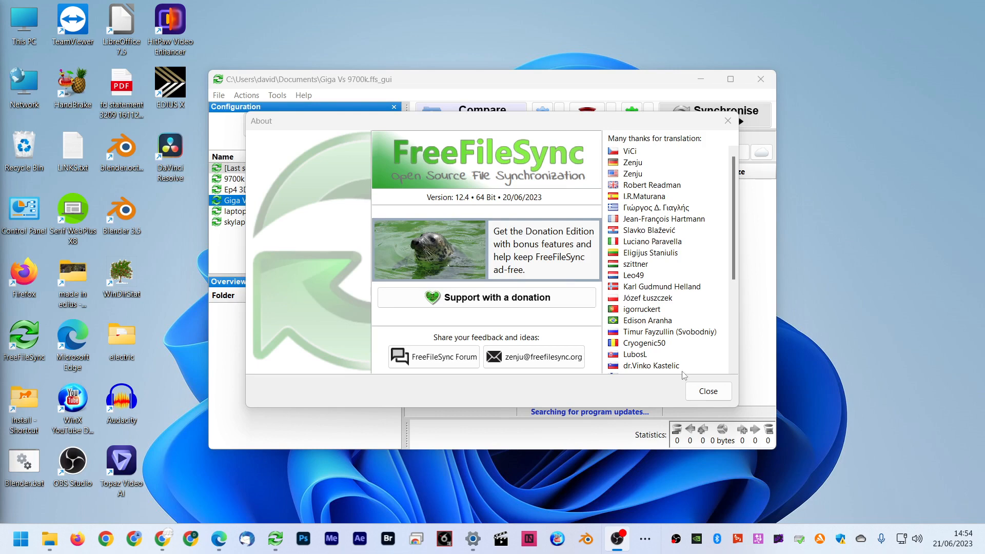
Close FreeFileSync's About window to return to the Giga Vs 9700k configuration.
click(707, 391)
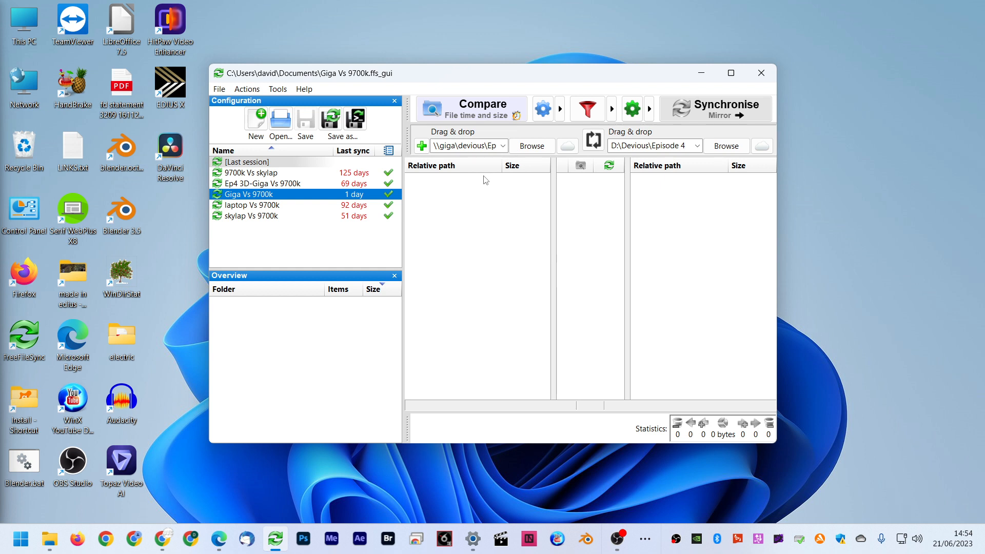
mouse_move(781, 164)
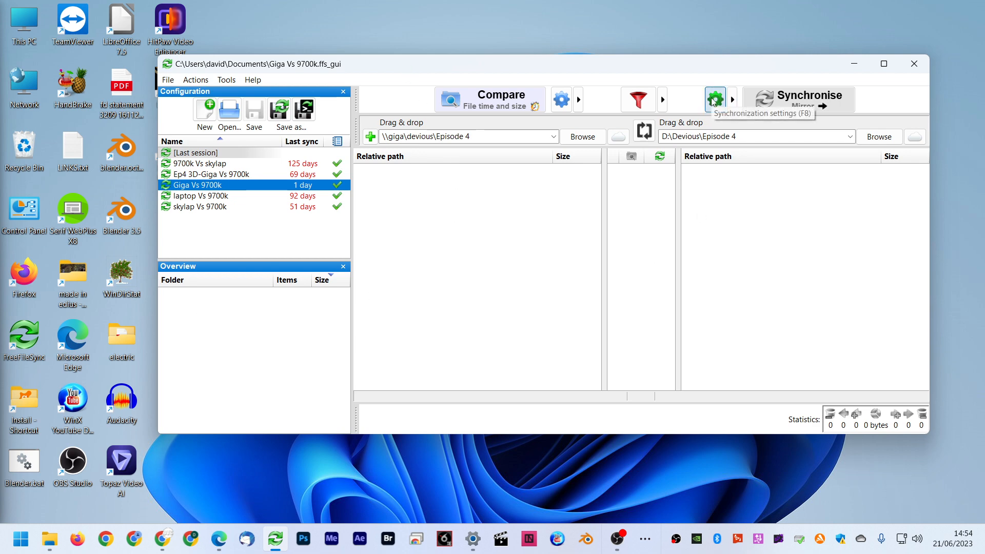
Confirm Giga Vs 9700k sync uses Mirror with versioning to 'moved in sync'.
click(715, 99)
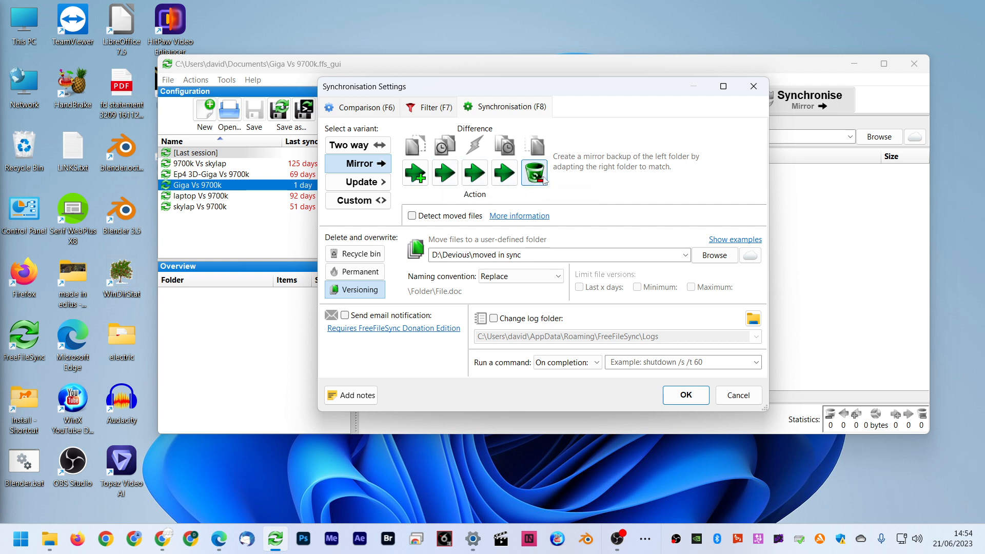
mouse_move(534, 173)
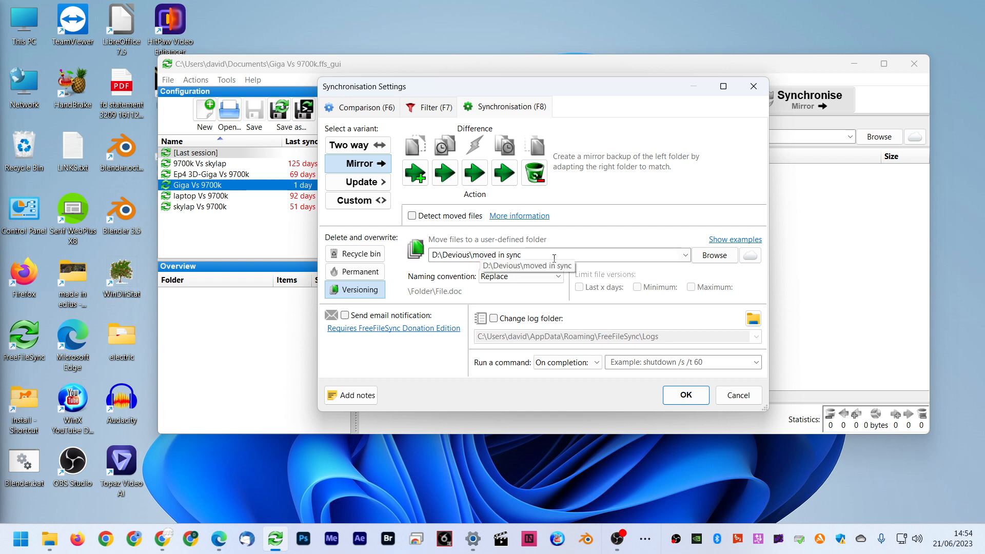
mouse_move(553, 258)
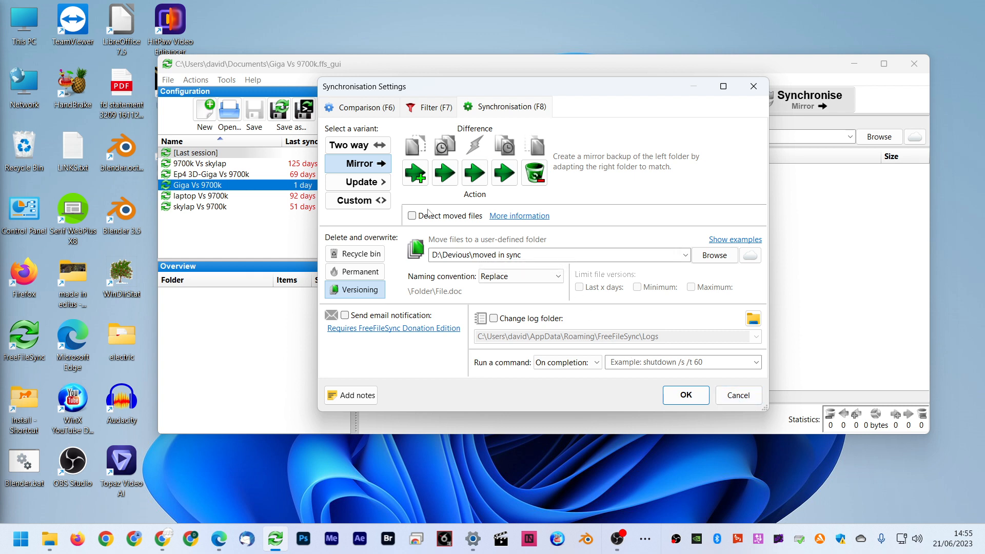
mouse_move(548, 219)
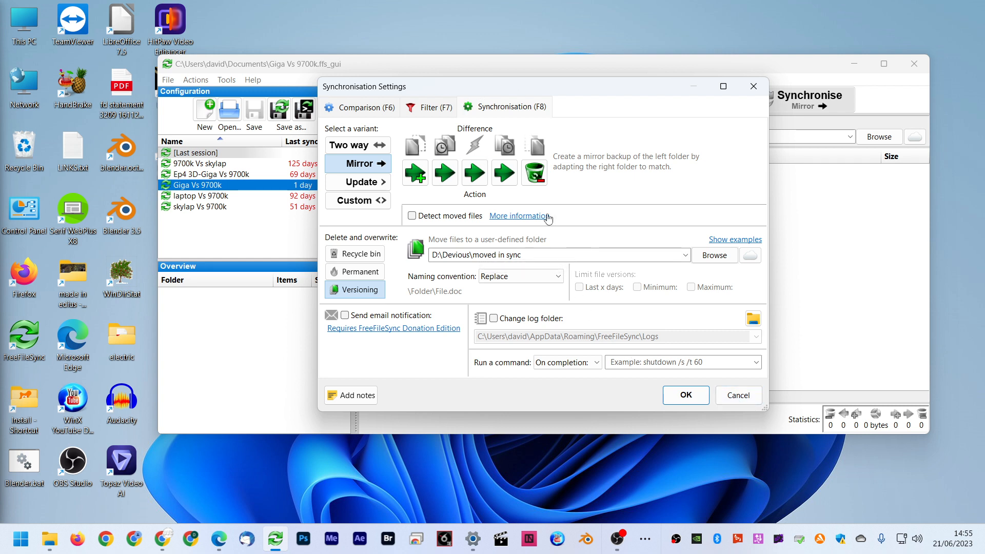
mouse_move(520, 216)
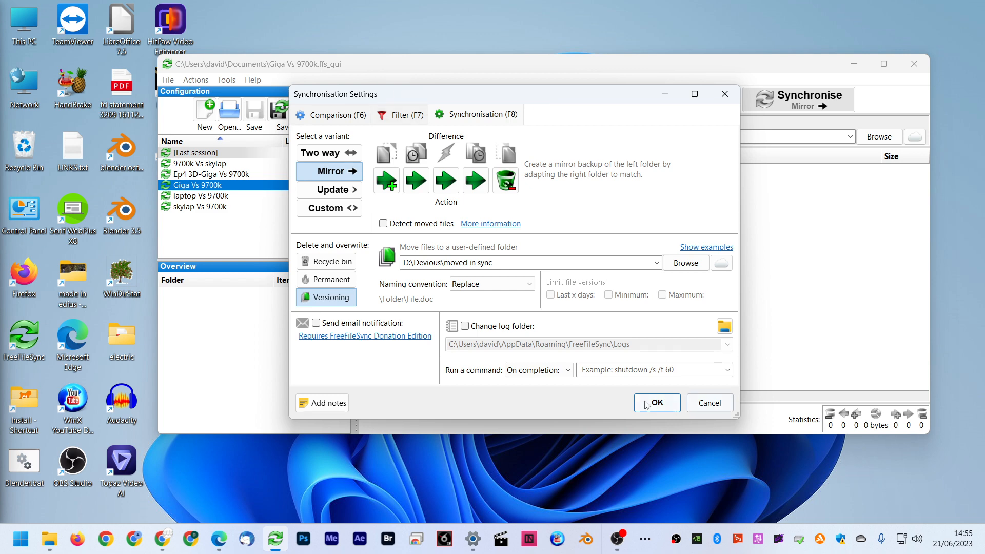
click(656, 403)
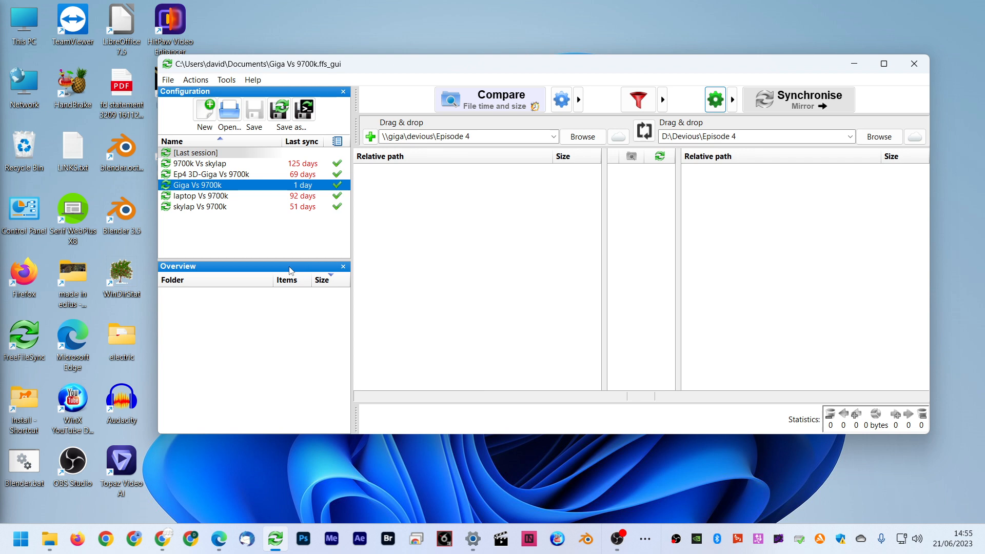
mouse_move(804, 99)
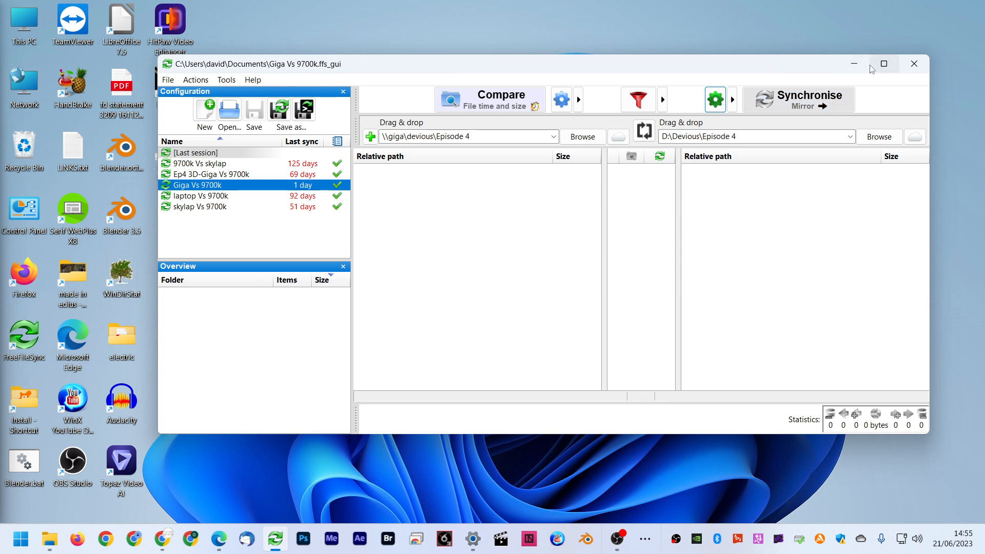
Minimise the FreeFileSync window to reveal the Windows desktop.
click(914, 64)
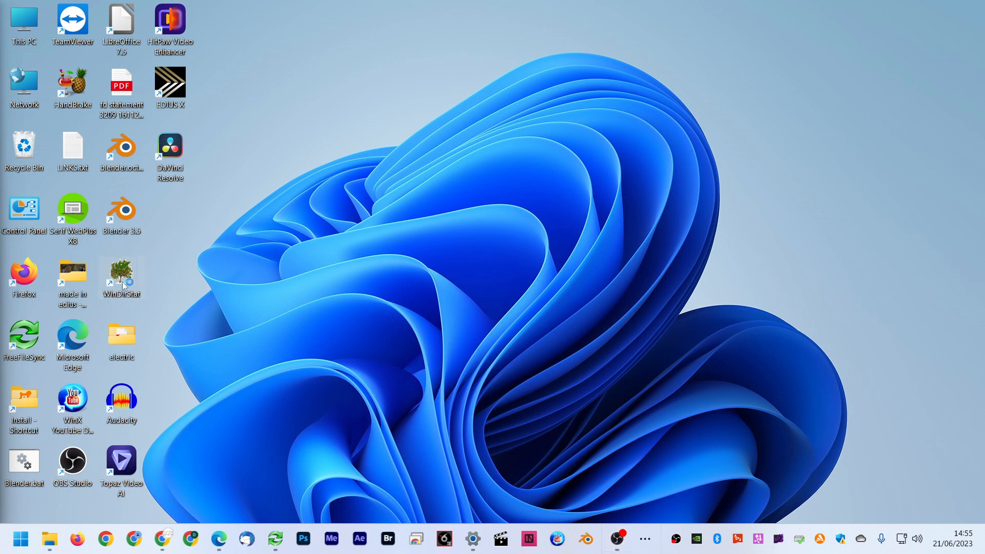
Launch WinDirStat from the desktop shortcut and scan drive D:.
double_click(121, 273)
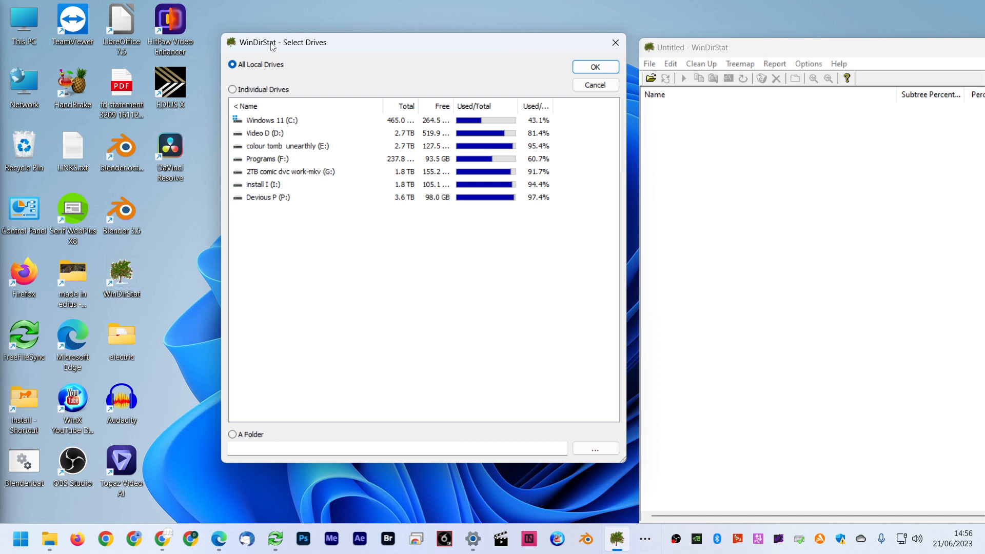
mouse_move(322, 227)
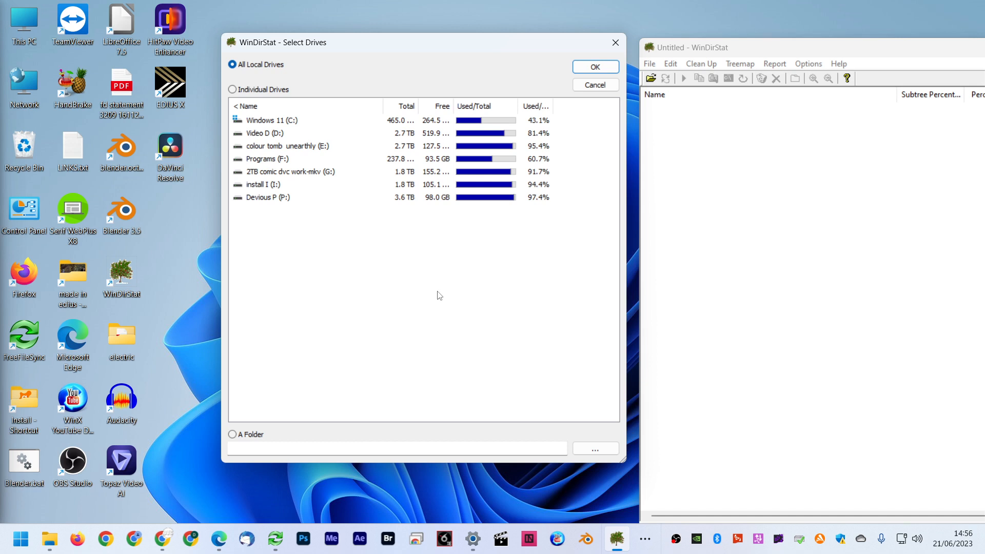
mouse_move(277, 116)
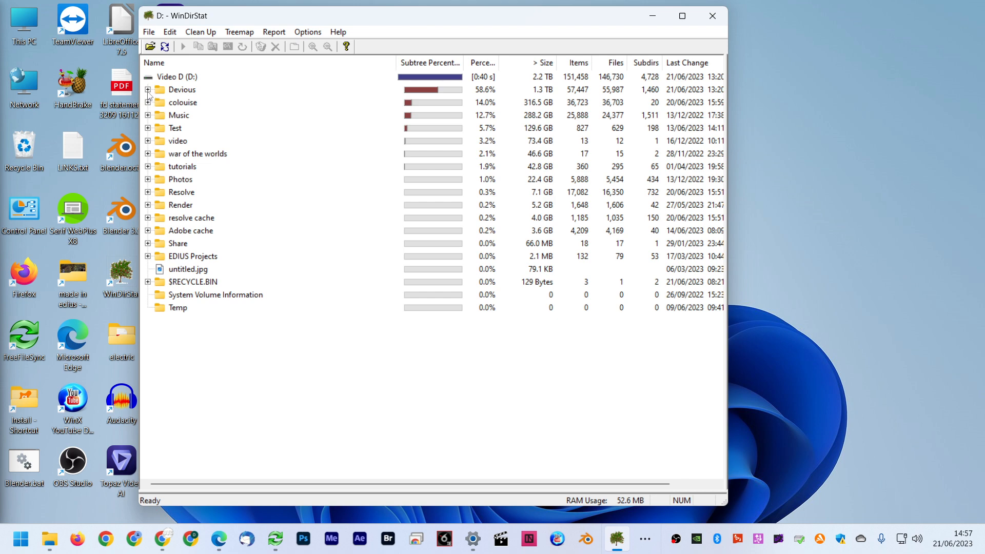
click(147, 89)
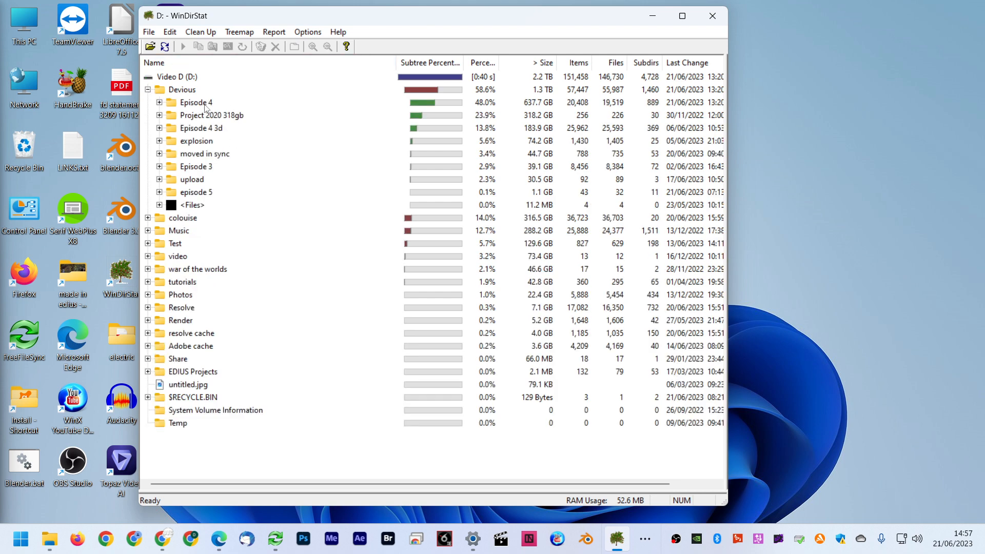
Expand Episode 4, then 1. Scenes, then the 4.04.04 quarry bang in quarry folder.
click(195, 101)
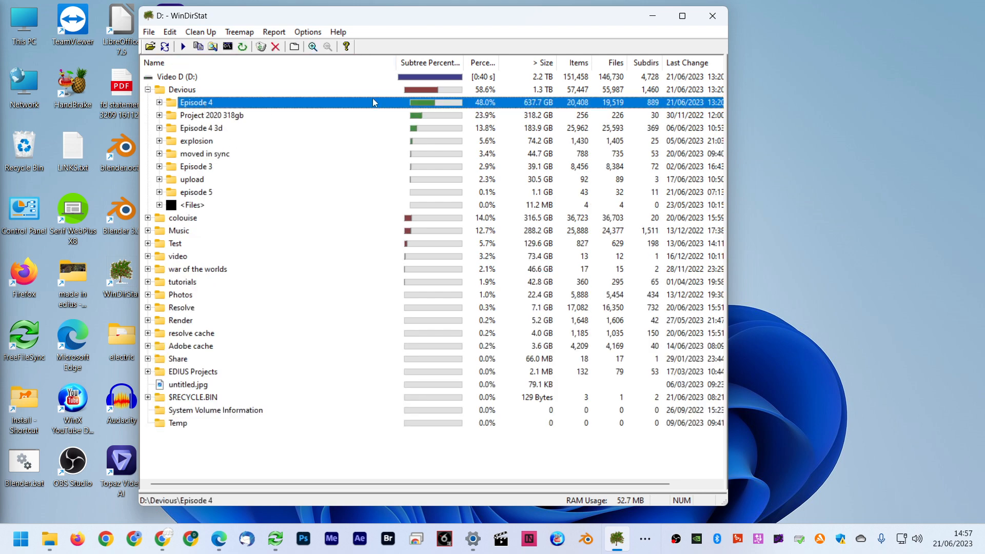
click(160, 103)
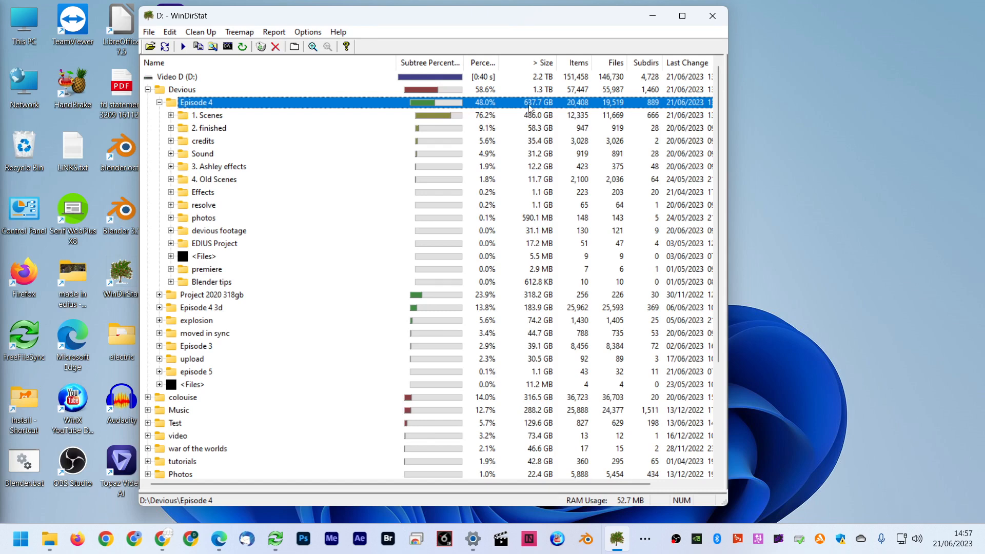
click(207, 114)
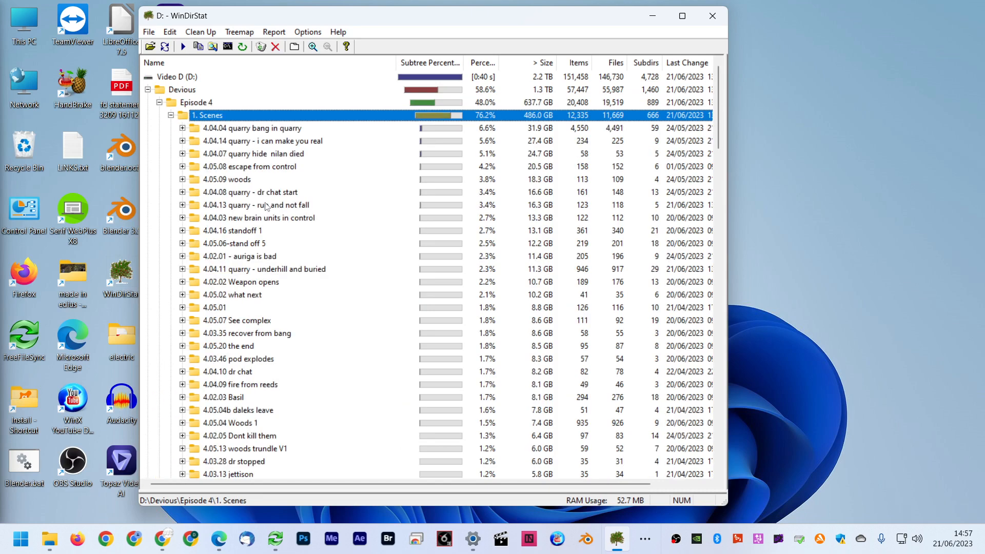
click(249, 166)
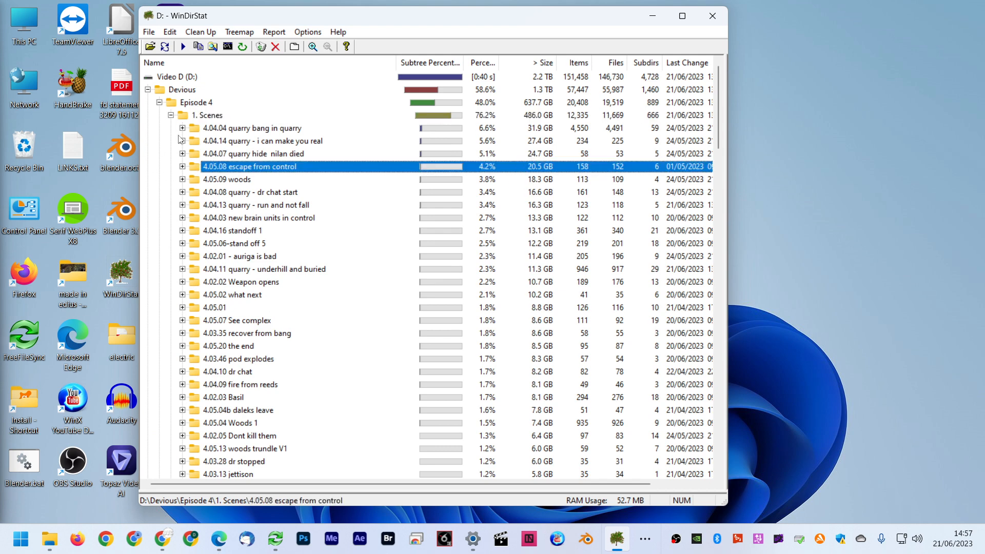
mouse_move(286, 156)
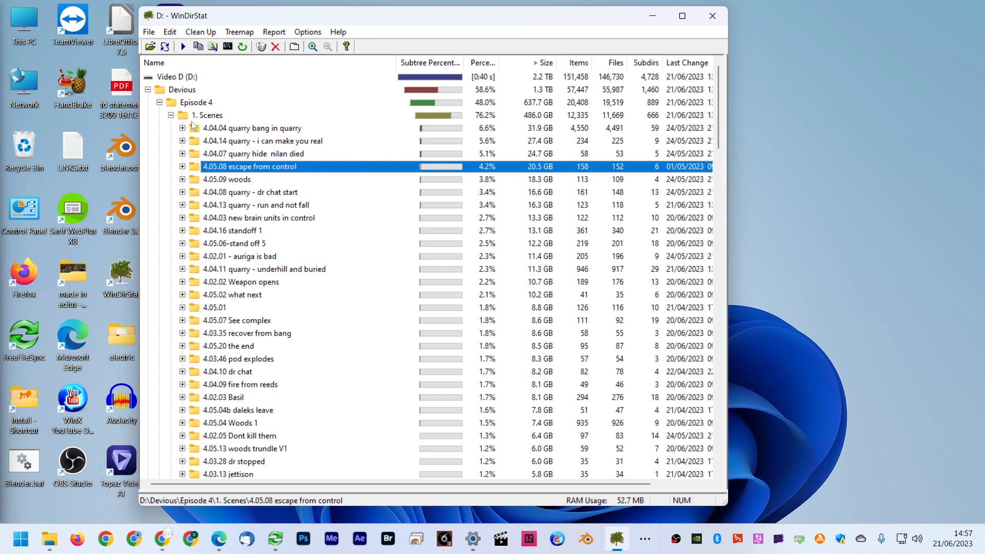
click(251, 129)
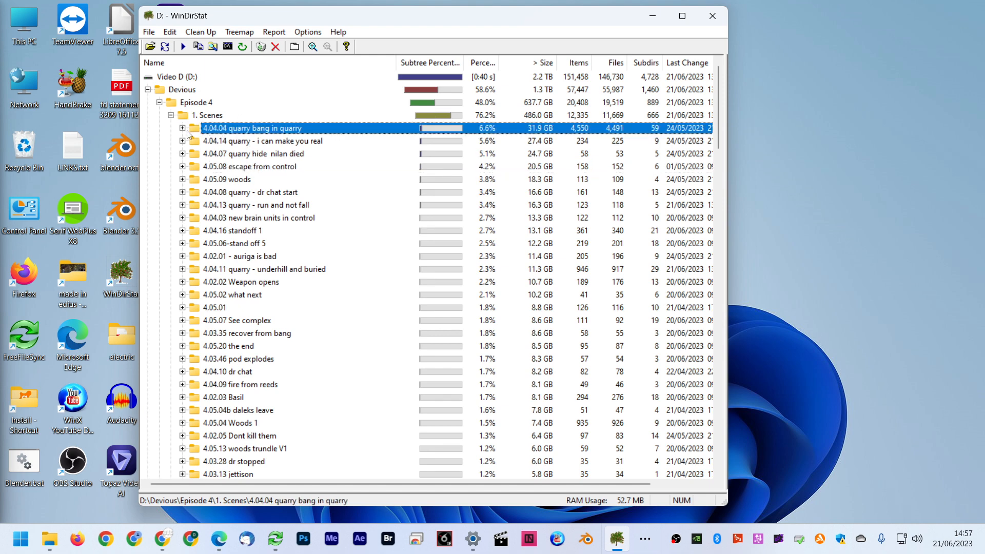
click(182, 128)
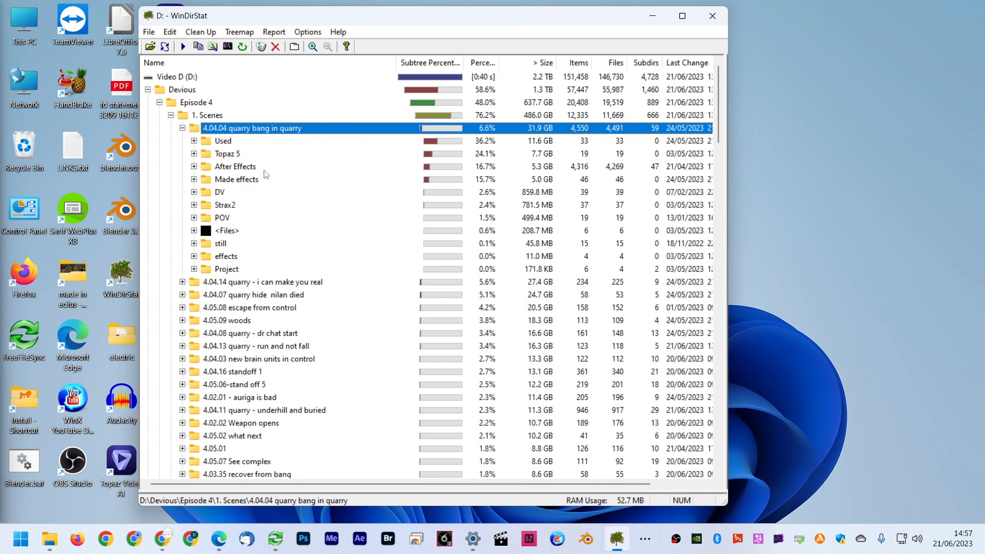
Browse the Used folder's video clips, then collapse quarry bang in quarry, 1. Scenes and Devious.
click(223, 141)
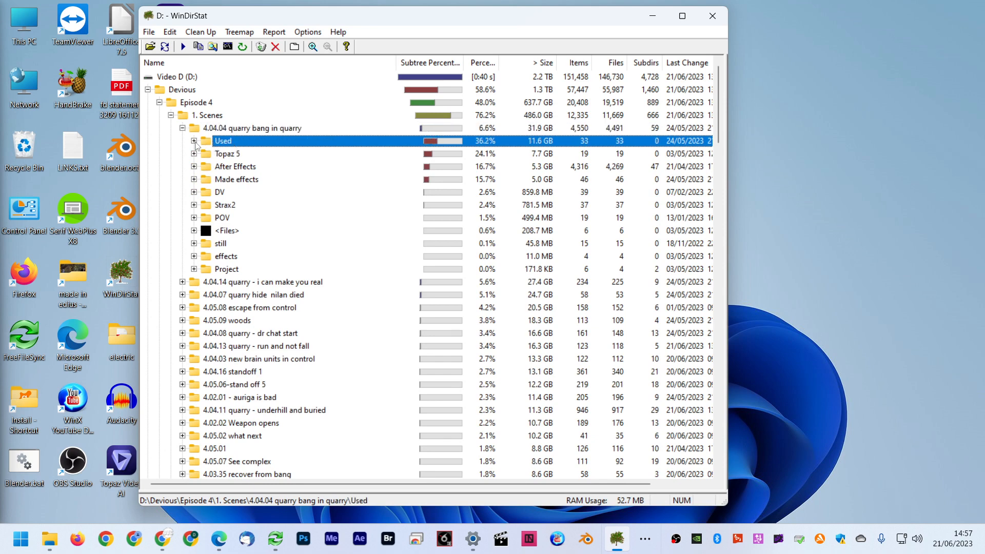
click(194, 141)
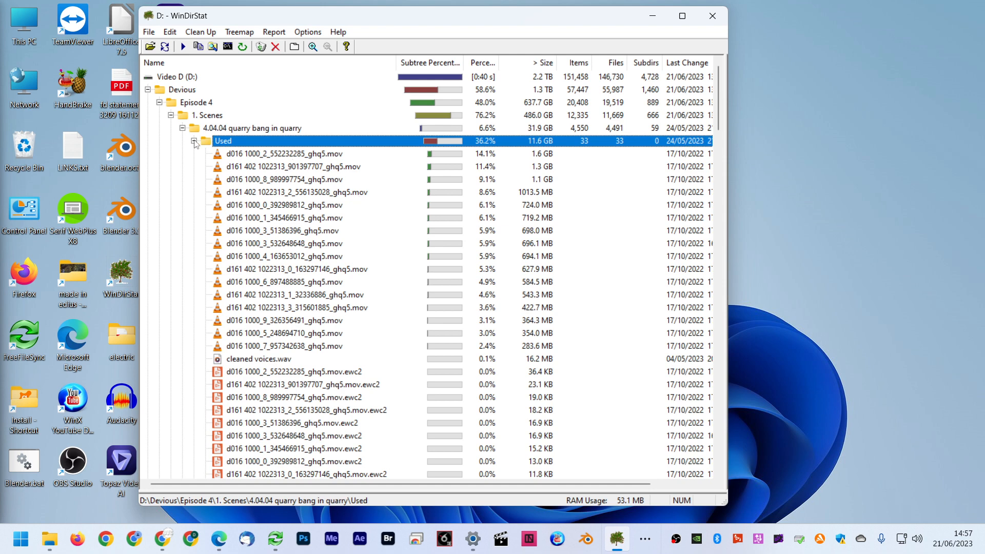
click(195, 140)
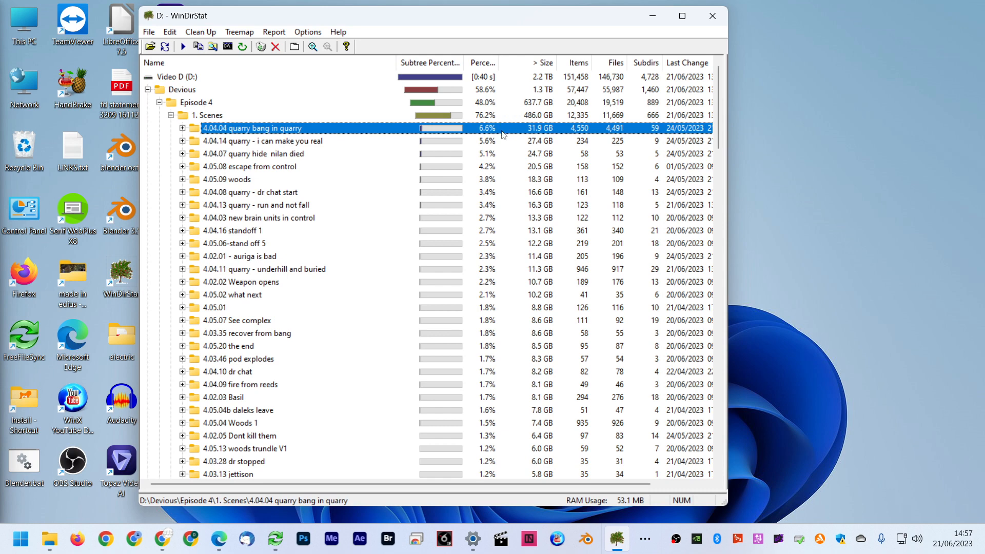
click(171, 115)
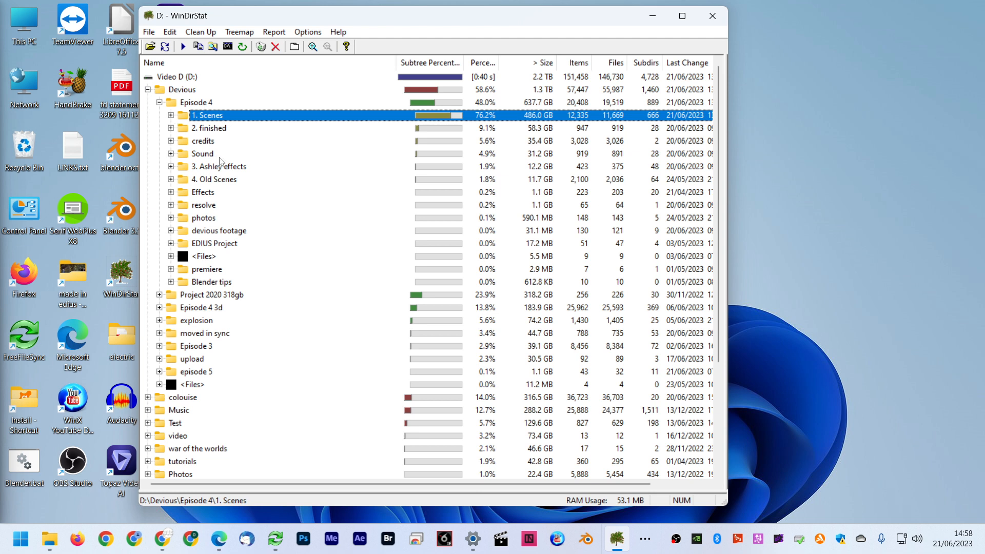
mouse_move(279, 247)
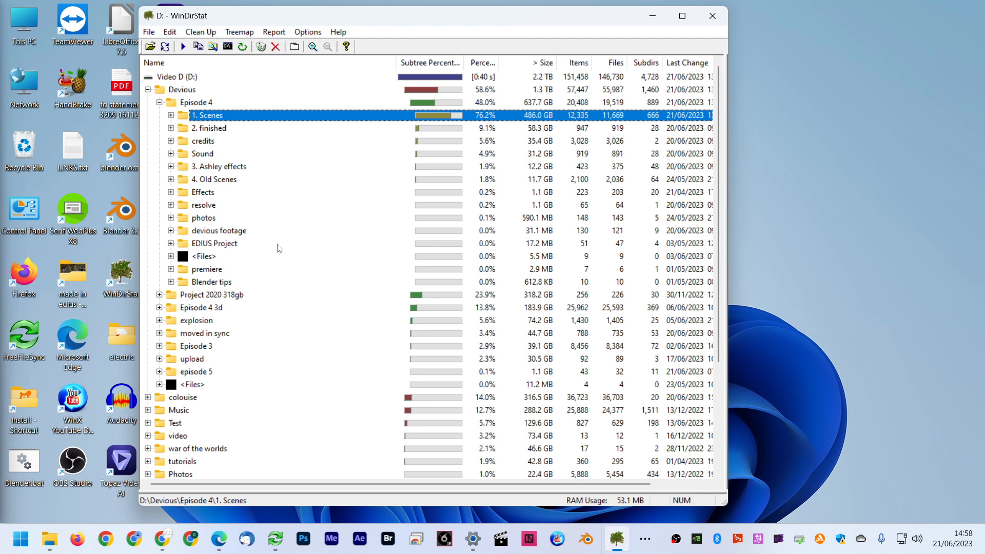
mouse_move(226, 167)
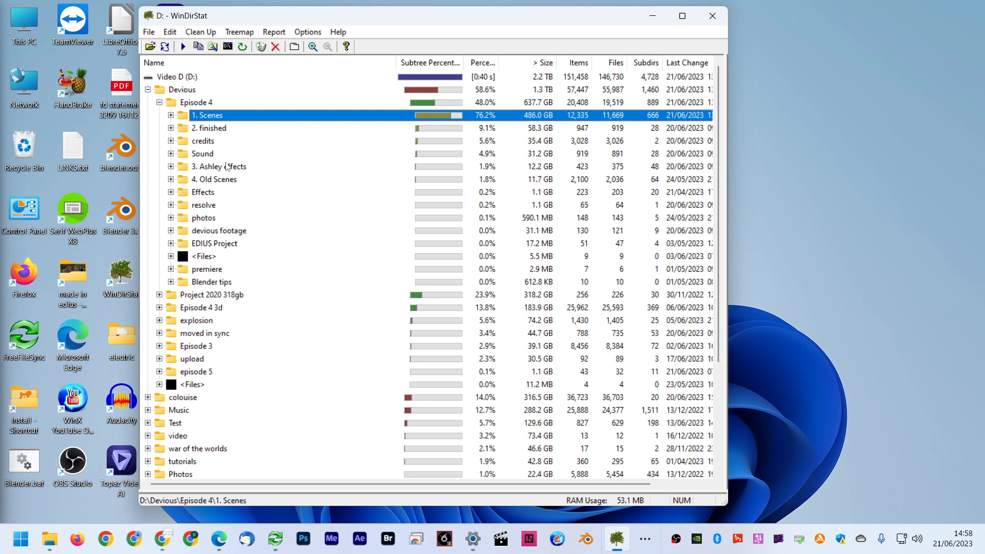
click(148, 90)
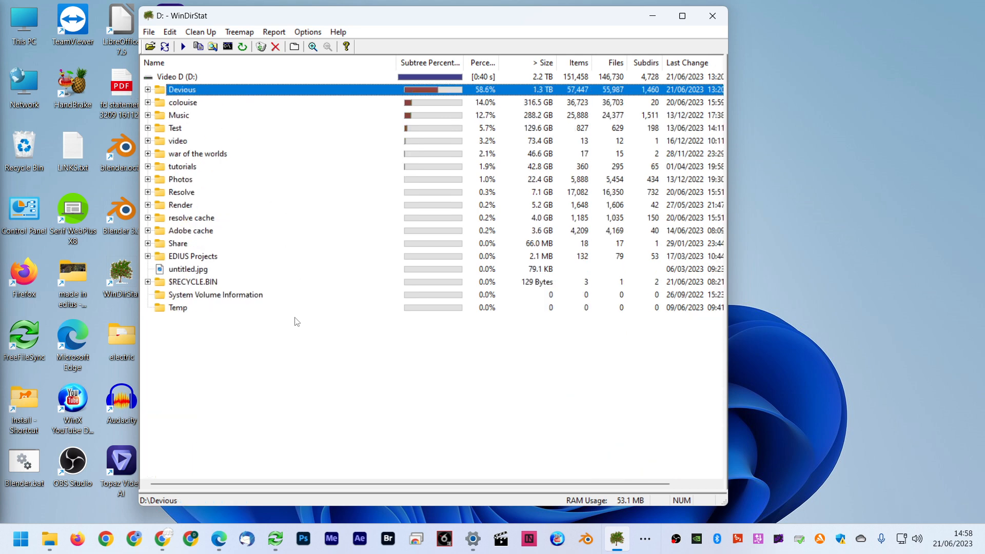
mouse_move(428, 54)
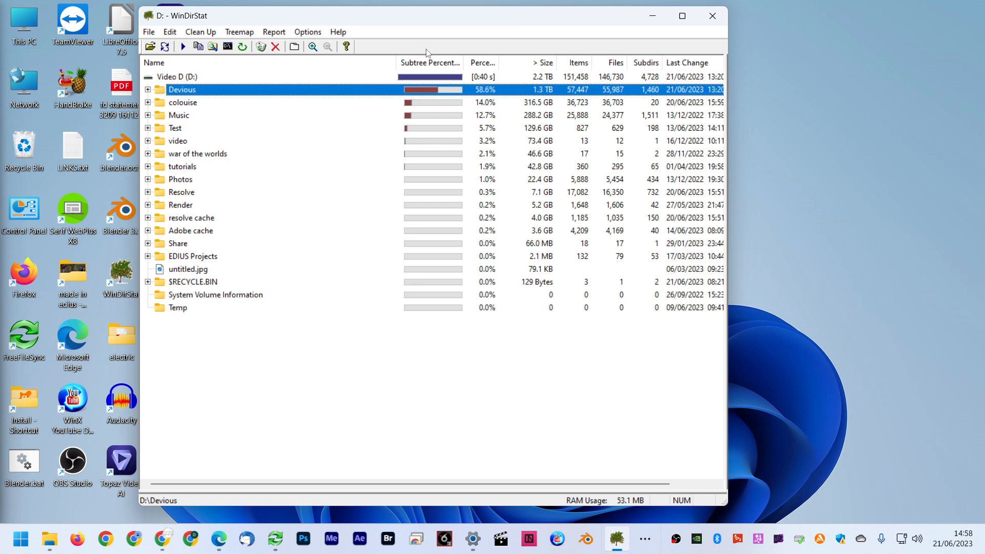
click(190, 539)
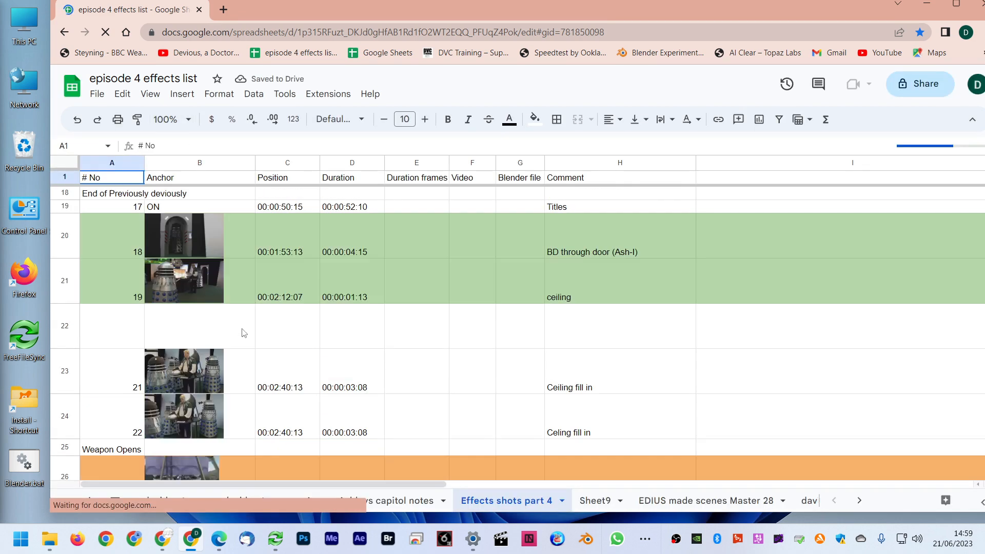
Scroll the Effects shots part 4 sheet down to shots 102–105, the glass Dalek entries.
scroll(down, 3)
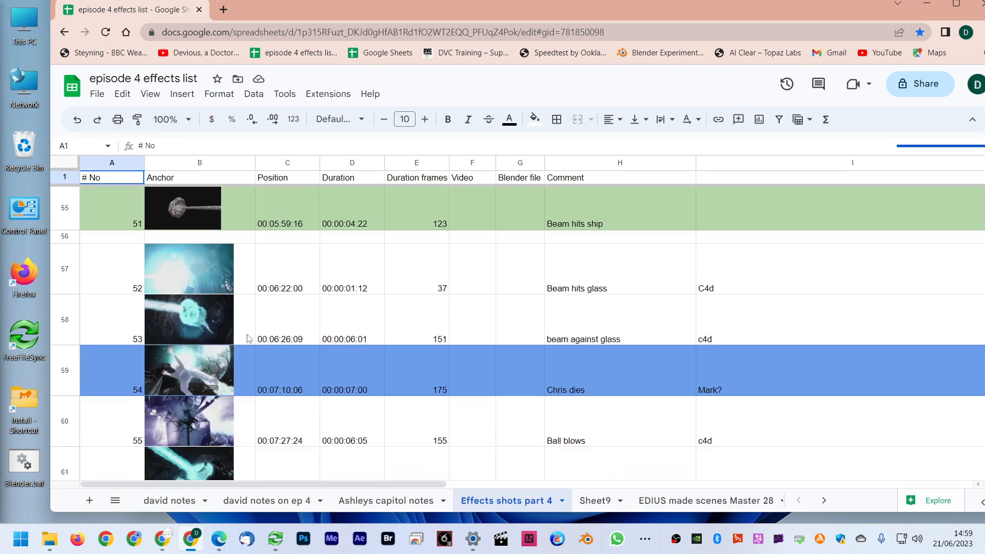
scroll(down, 3)
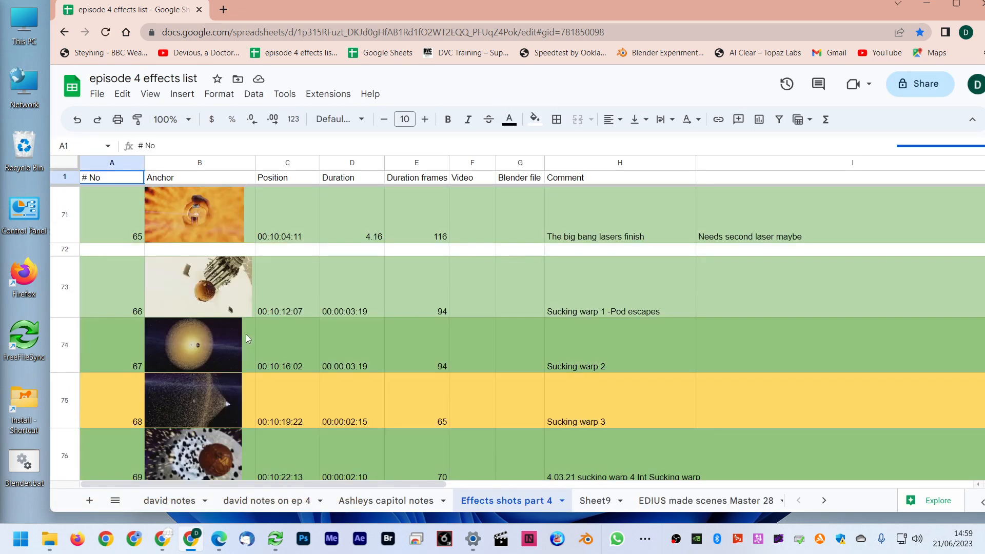
scroll(down, 3)
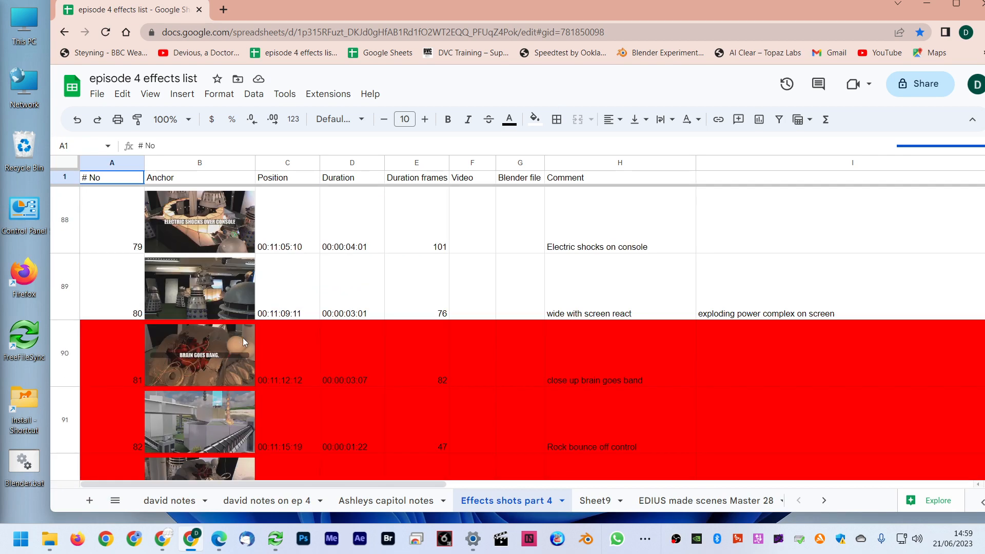
scroll(down, 3)
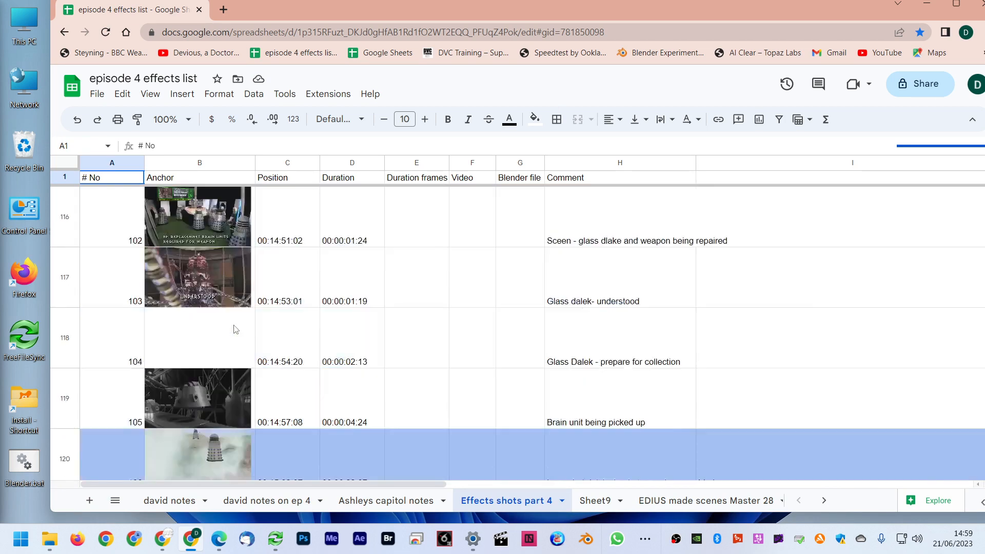